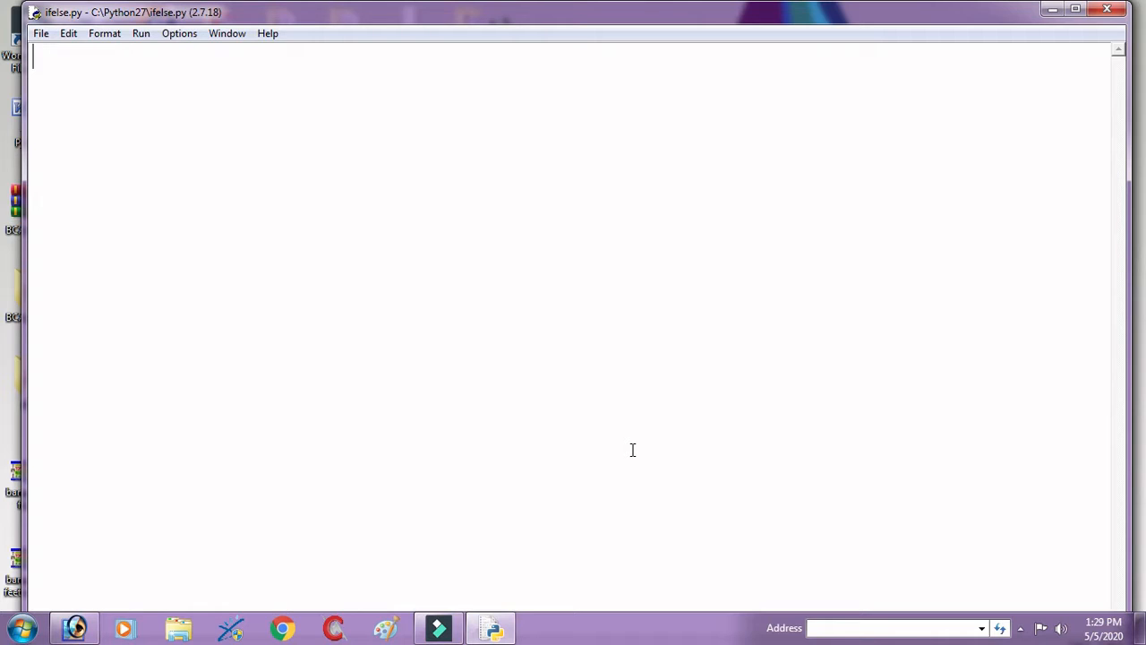
# - Write the first-line comment '# check the largest of three number in python', fixing the 'pyrth' typo
pyautogui.write('#')
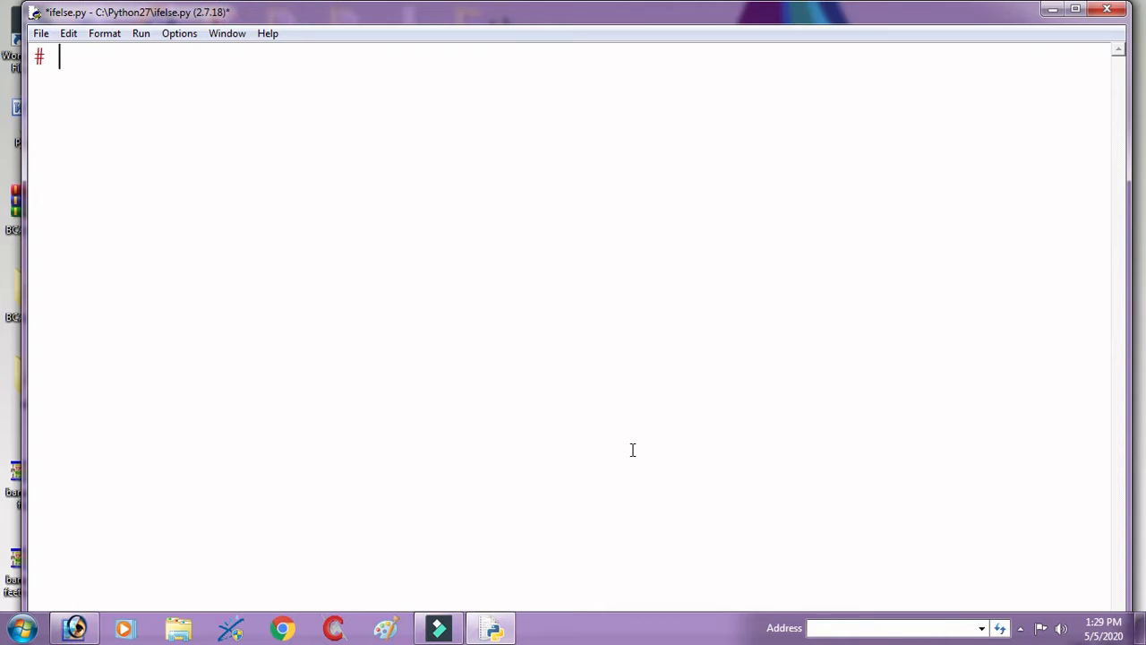
pyautogui.write('check')
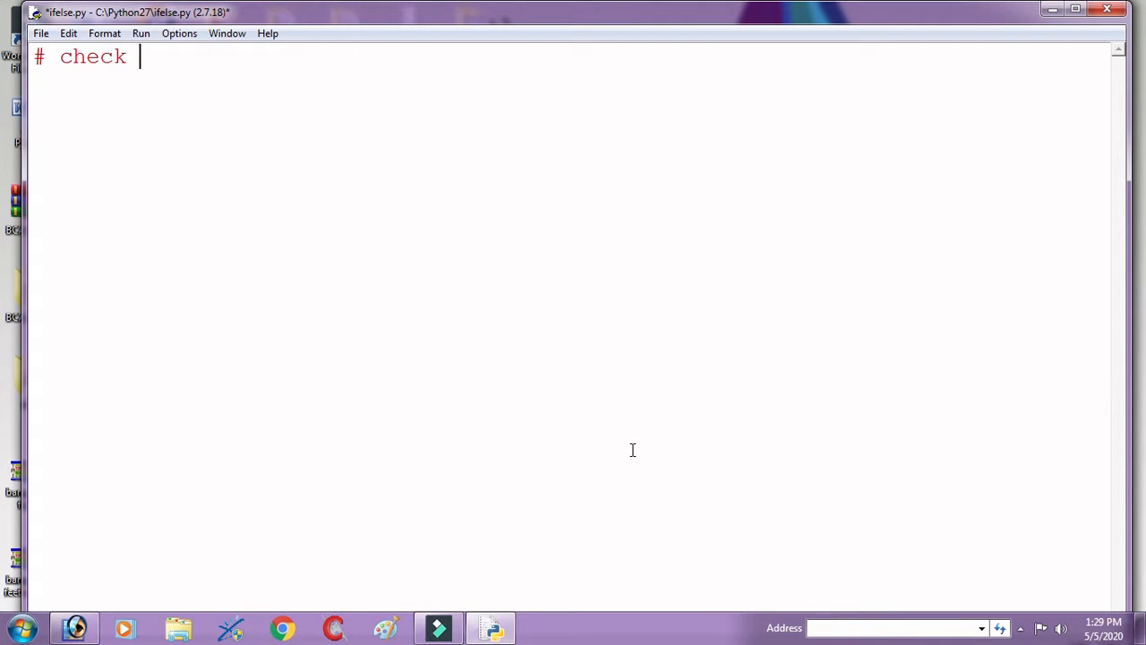
pyautogui.write('the larg')
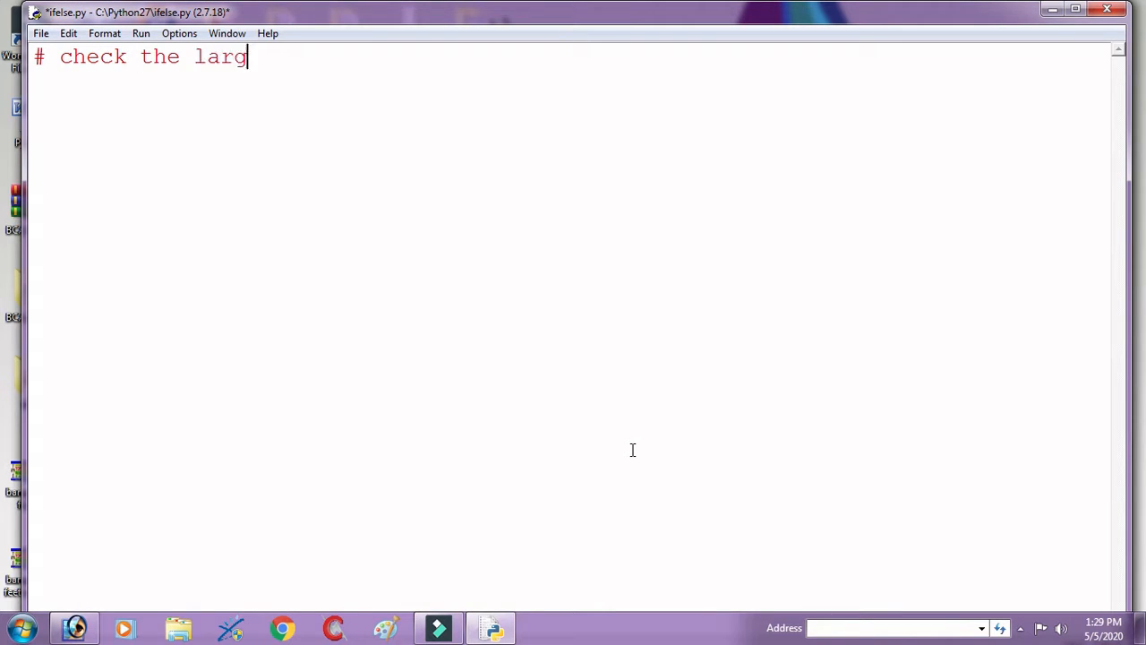
pyautogui.write('est of')
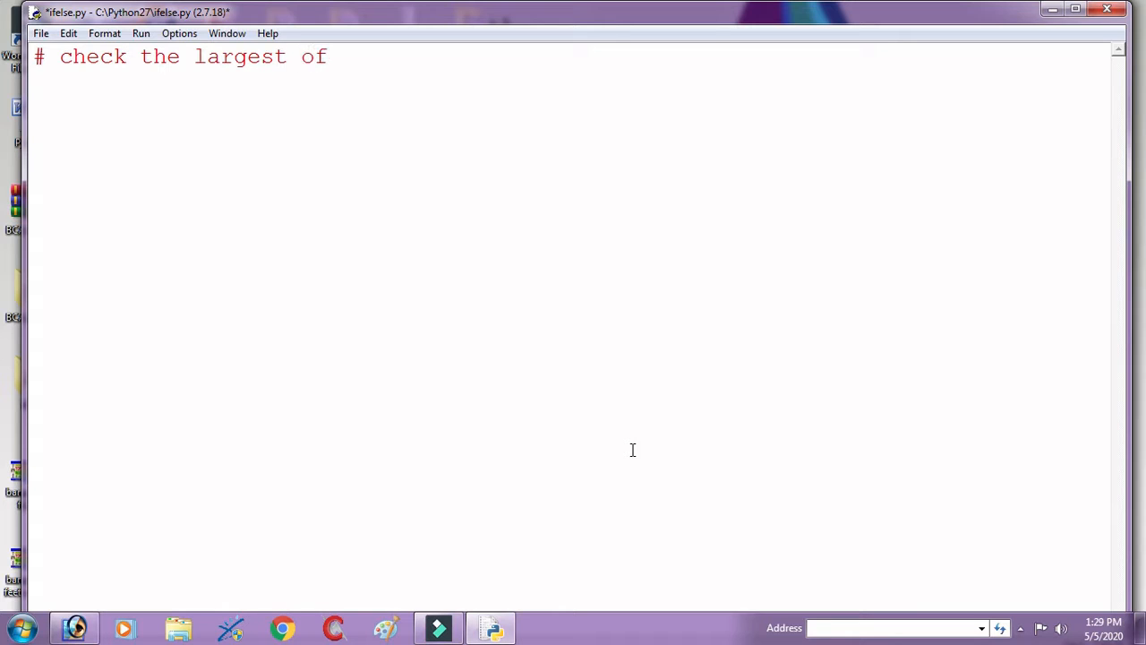
pyautogui.write('three nu')
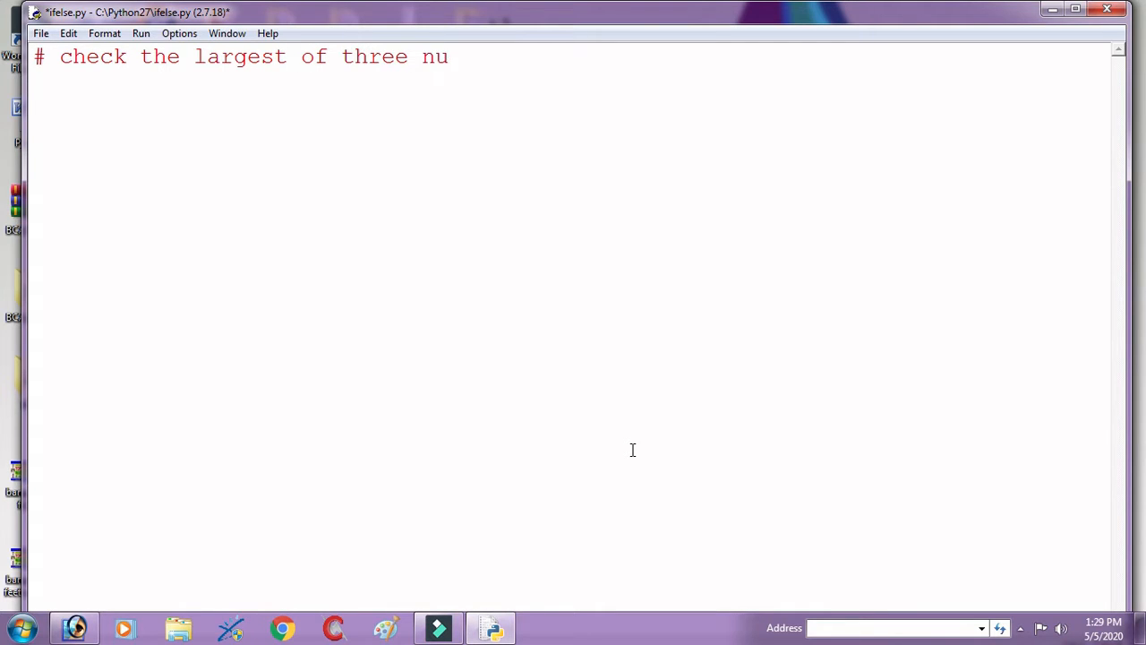
pyautogui.write('mber in')
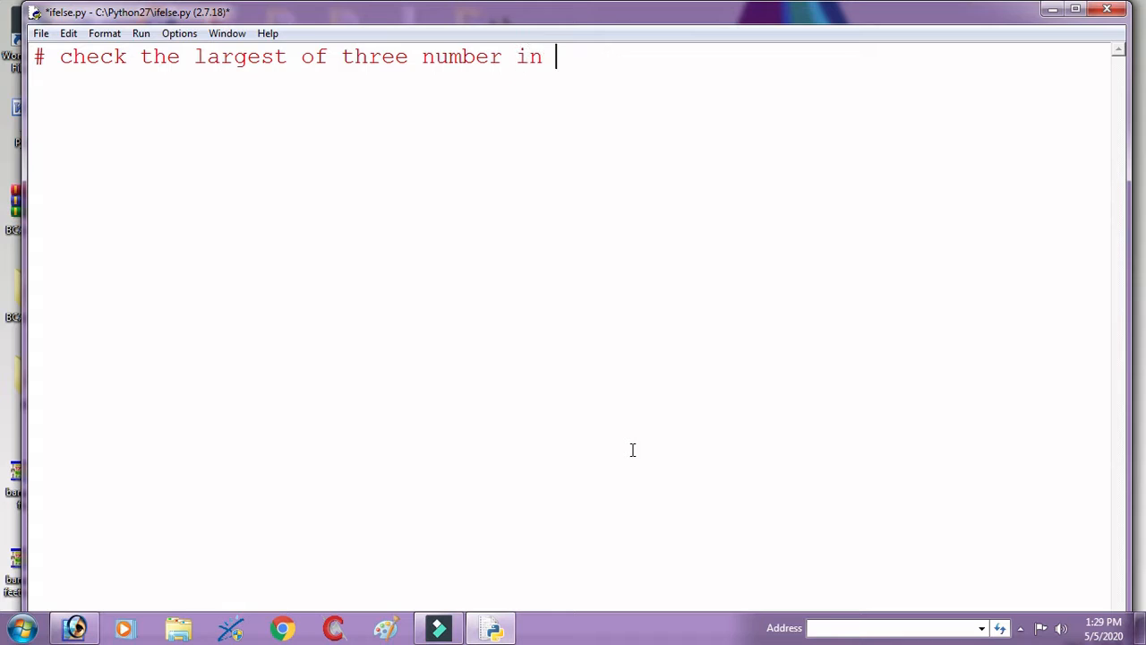
pyautogui.write('pyrth')
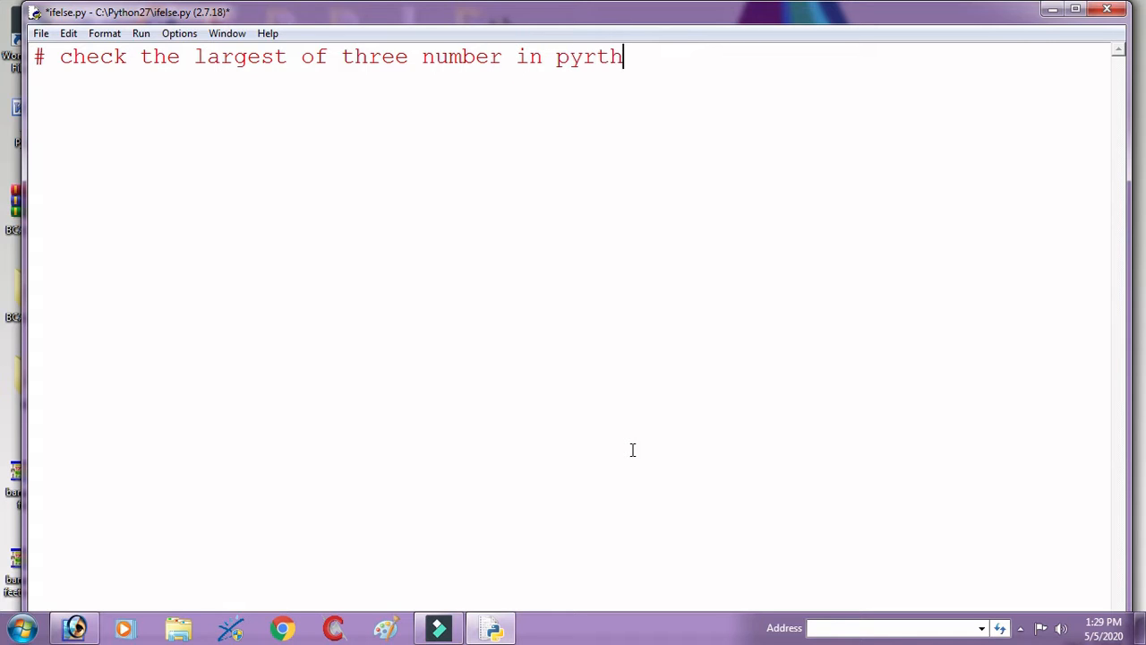
pyautogui.press('backspace')
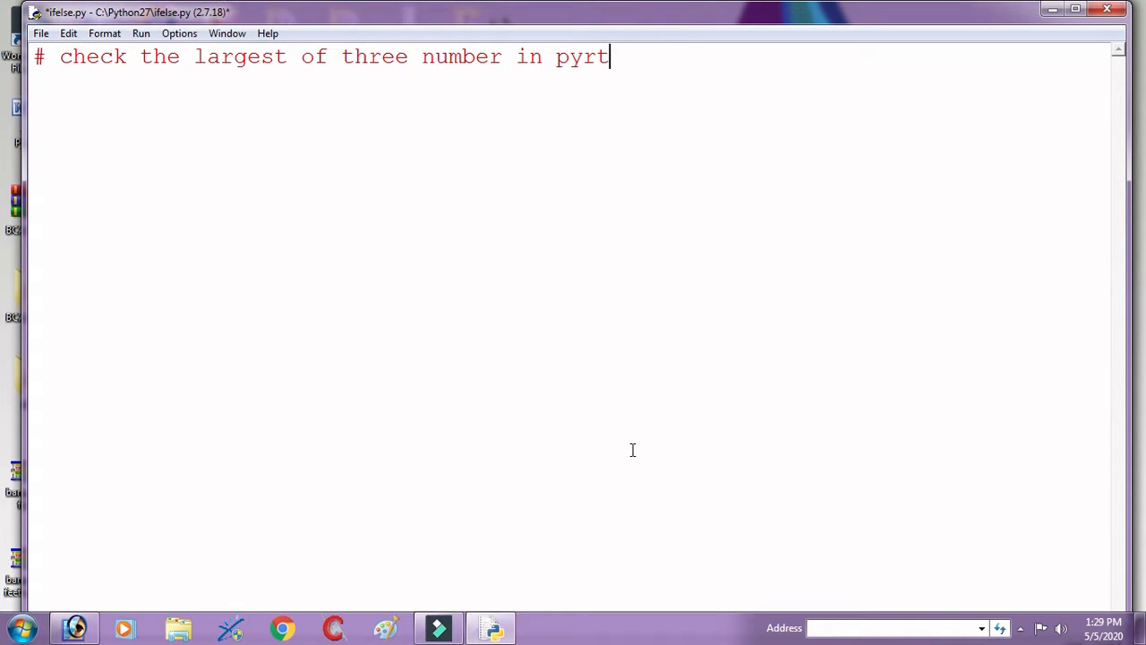
pyautogui.write('hon')
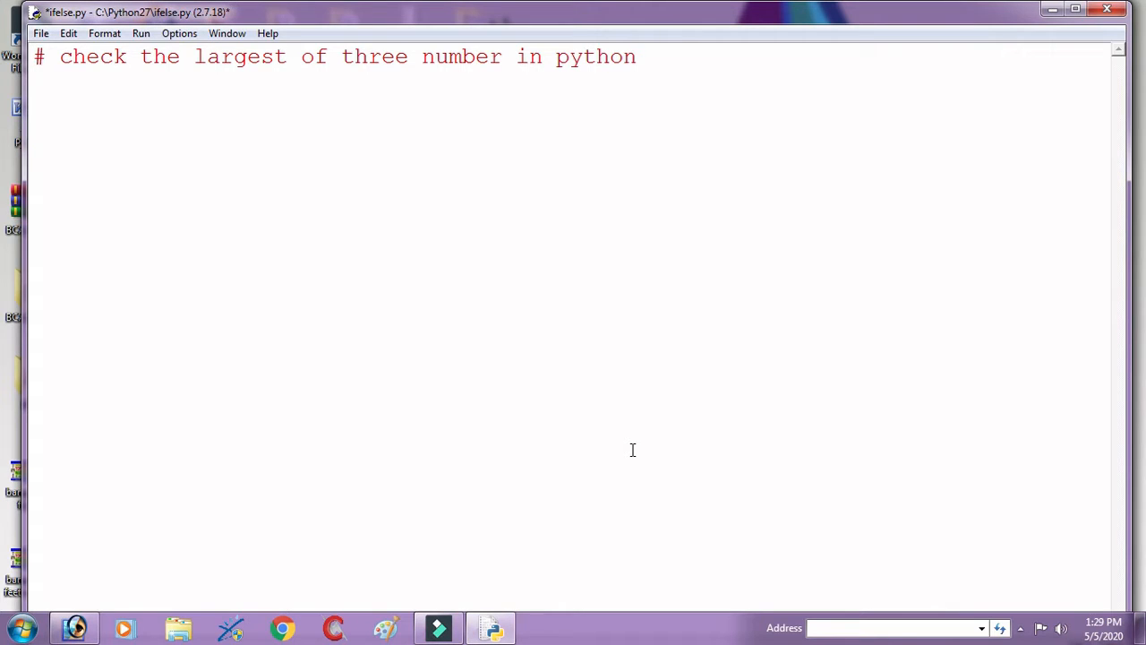
# - Assign x=100, y=120 and z=50 on separate lines, then leave a blank line
pyautogui.write('x=100')
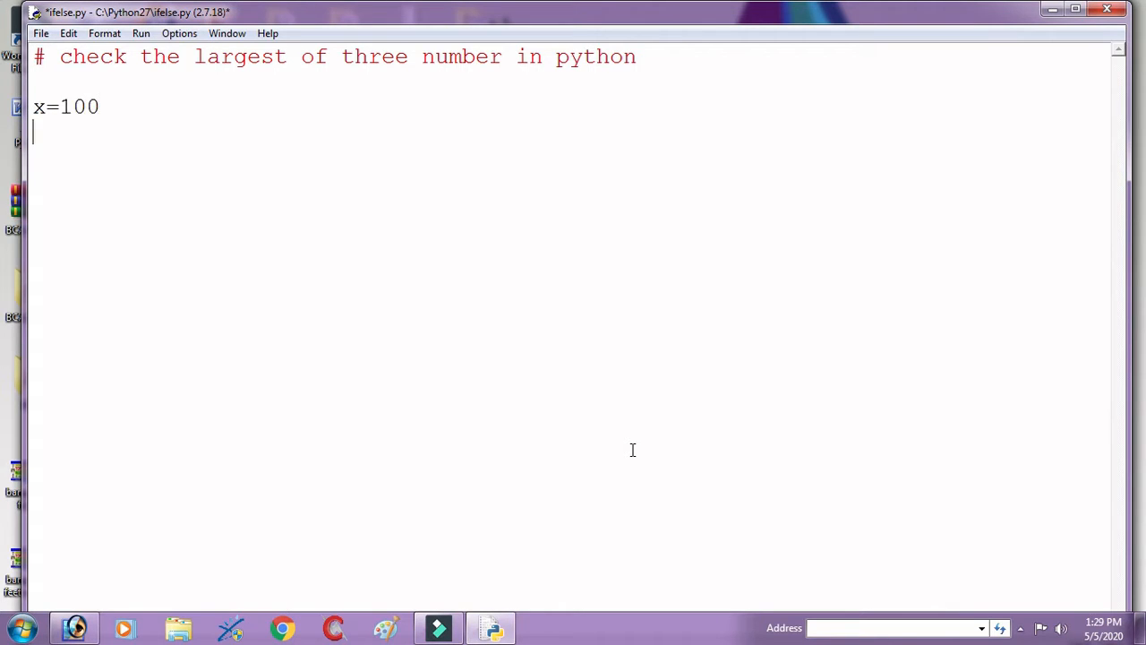
pyautogui.write('y=120')
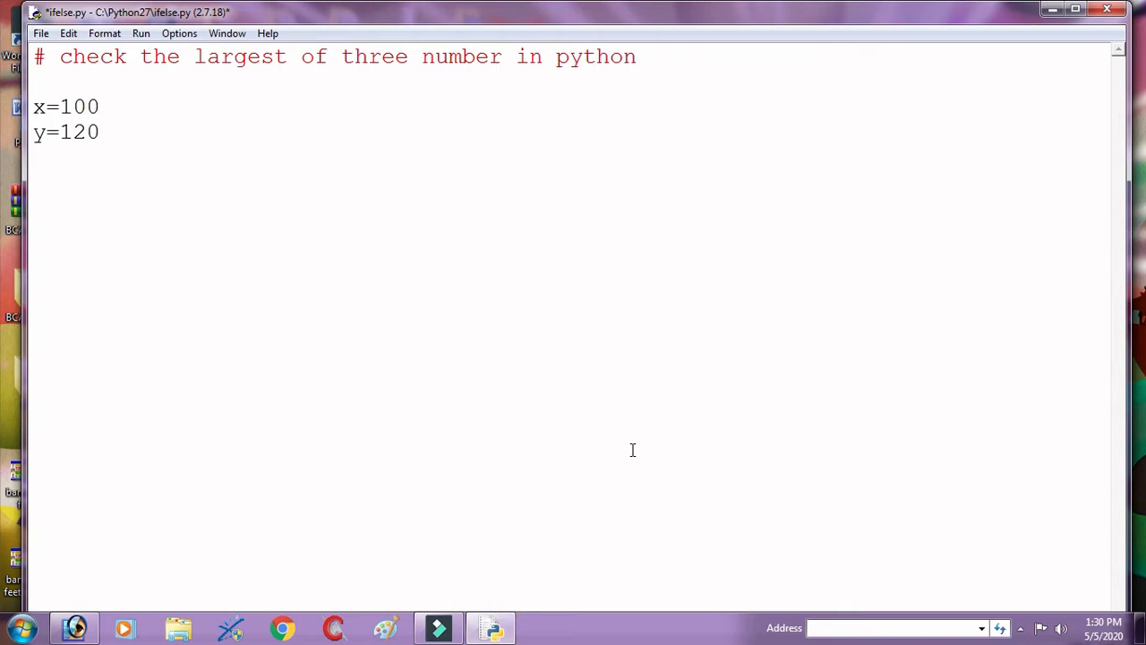
pyautogui.write('z=50')
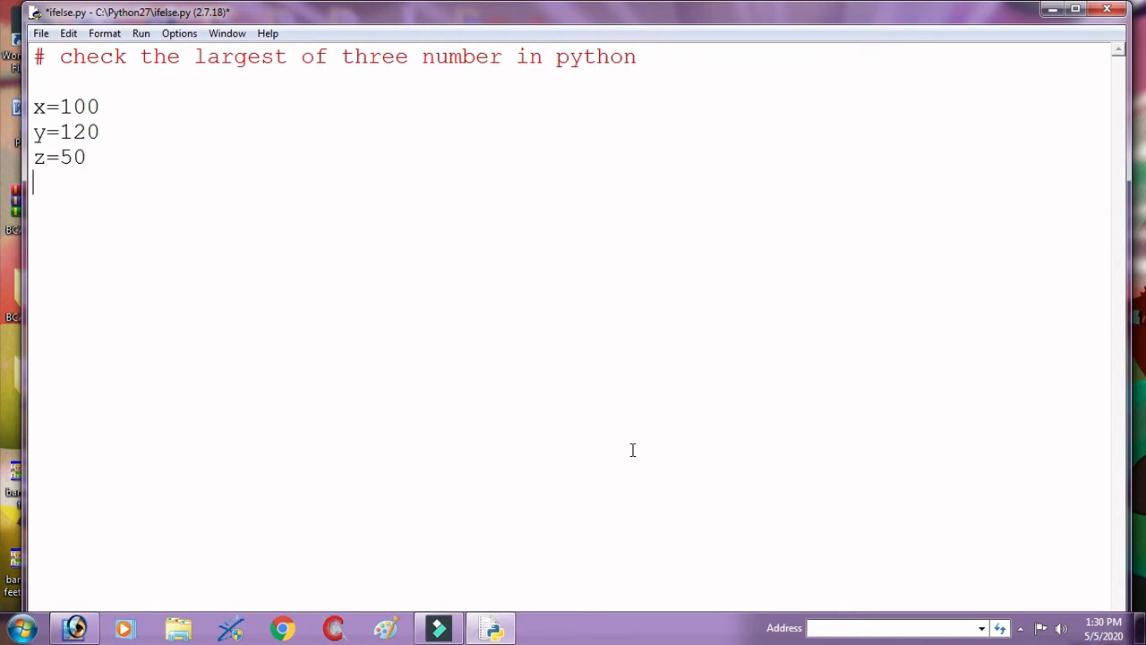
pyautogui.press('Return')
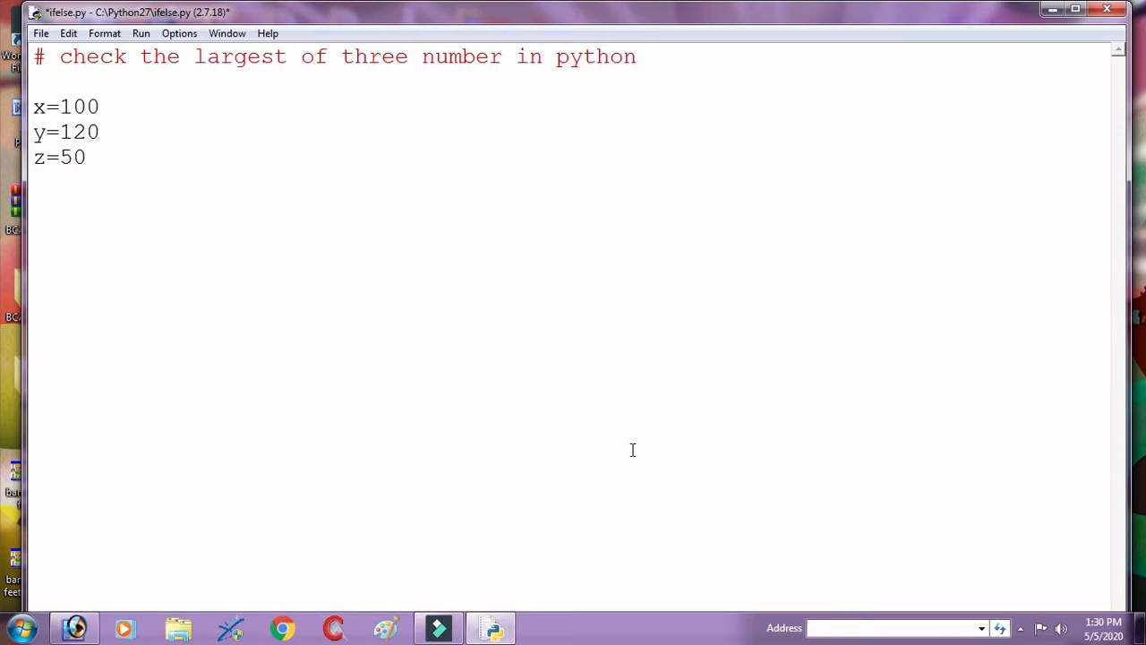
pyautogui.press('Return')
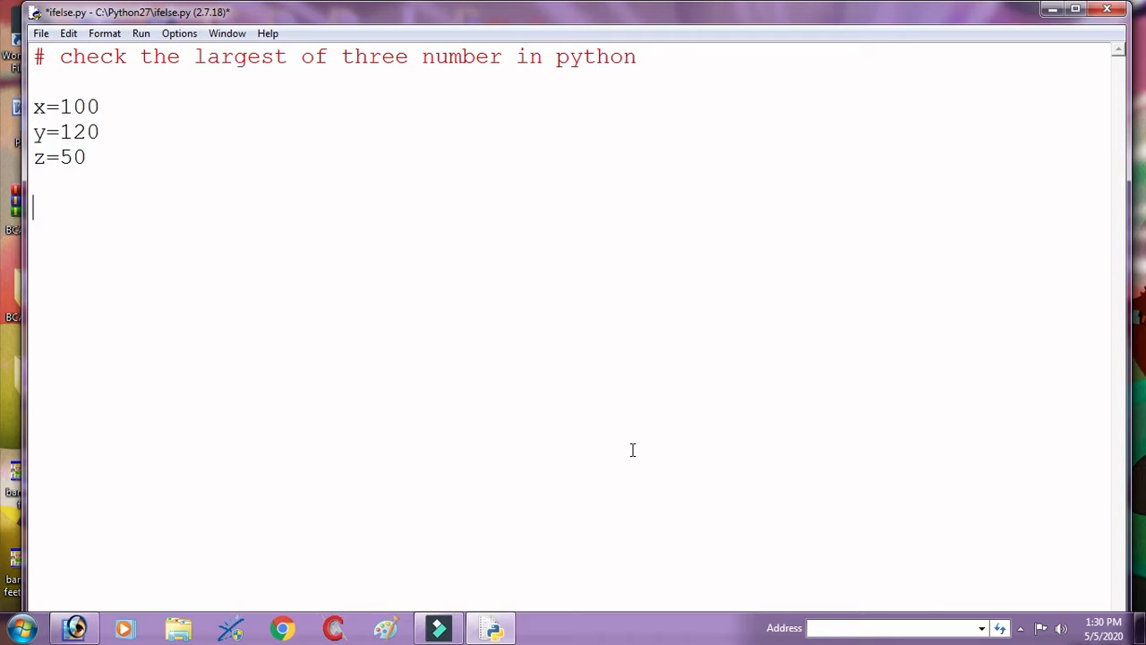
# - Write the condition 'if x>y and x>z' and begin the print statement beneath it
pyautogui.write('if')
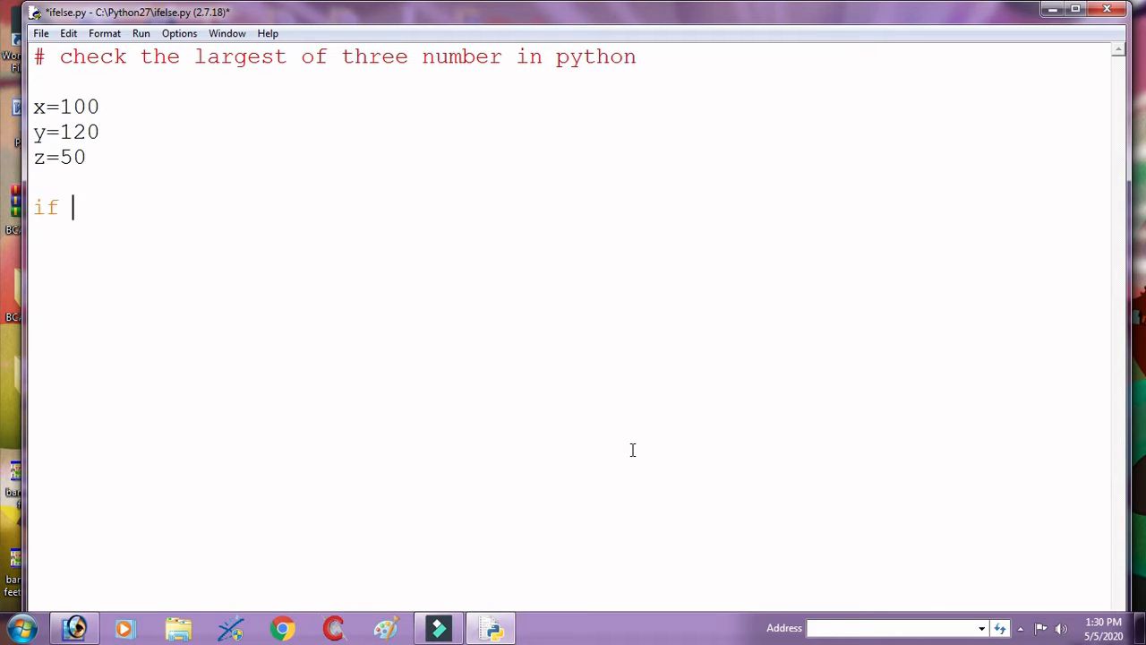
pyautogui.write('x>')
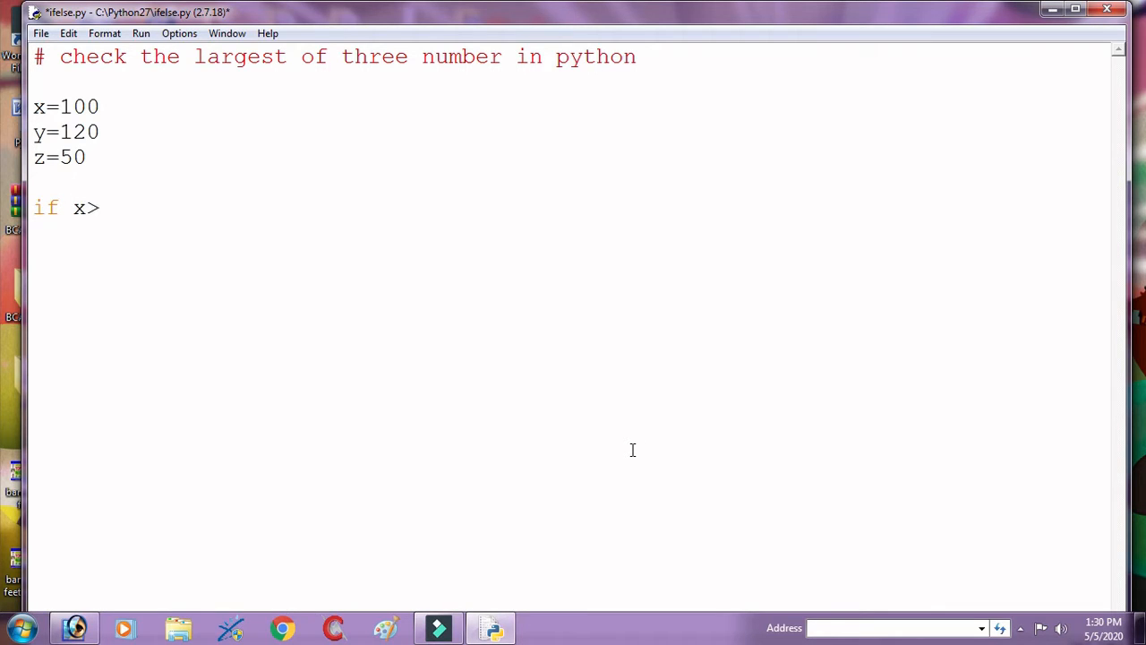
pyautogui.write('y and')
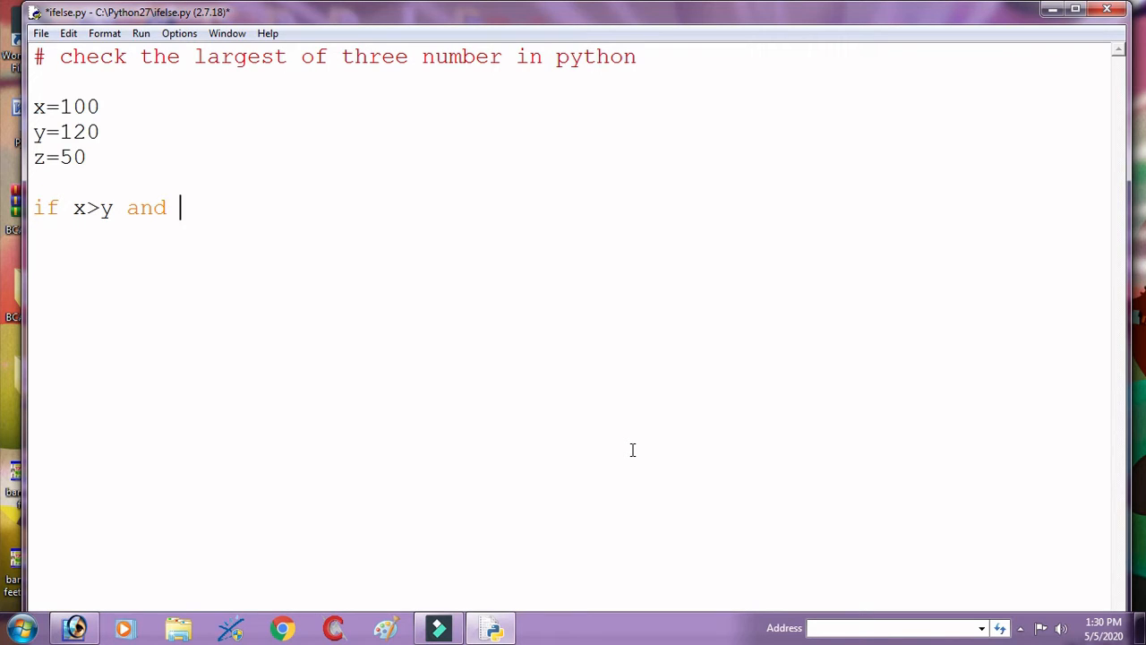
pyautogui.write('x>')
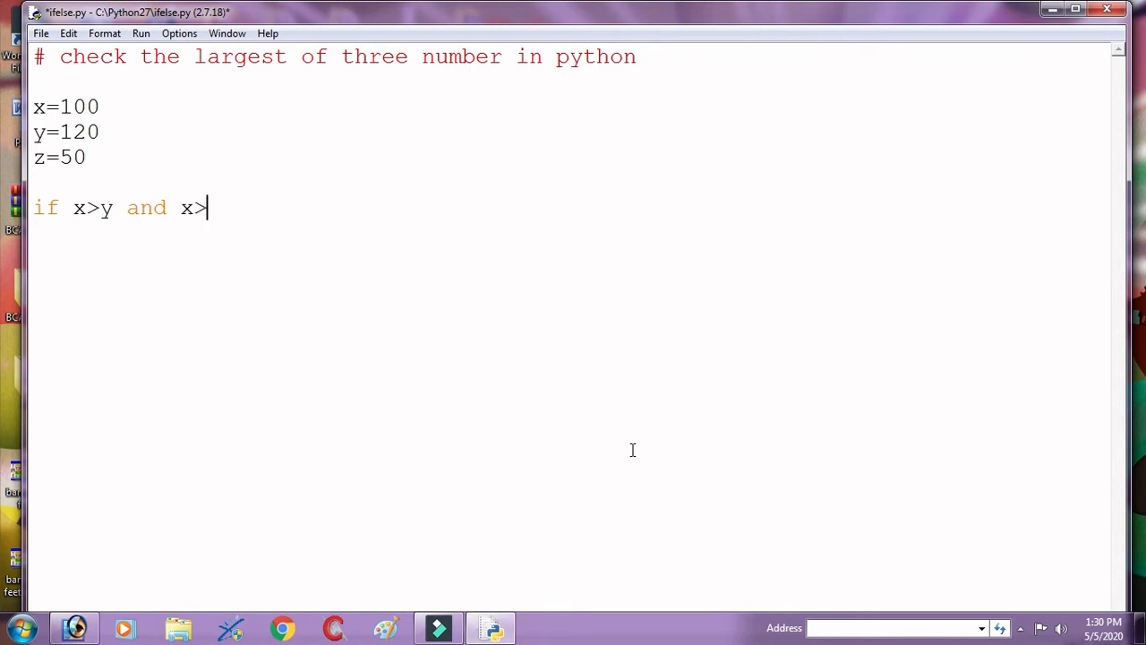
pyautogui.write('z')
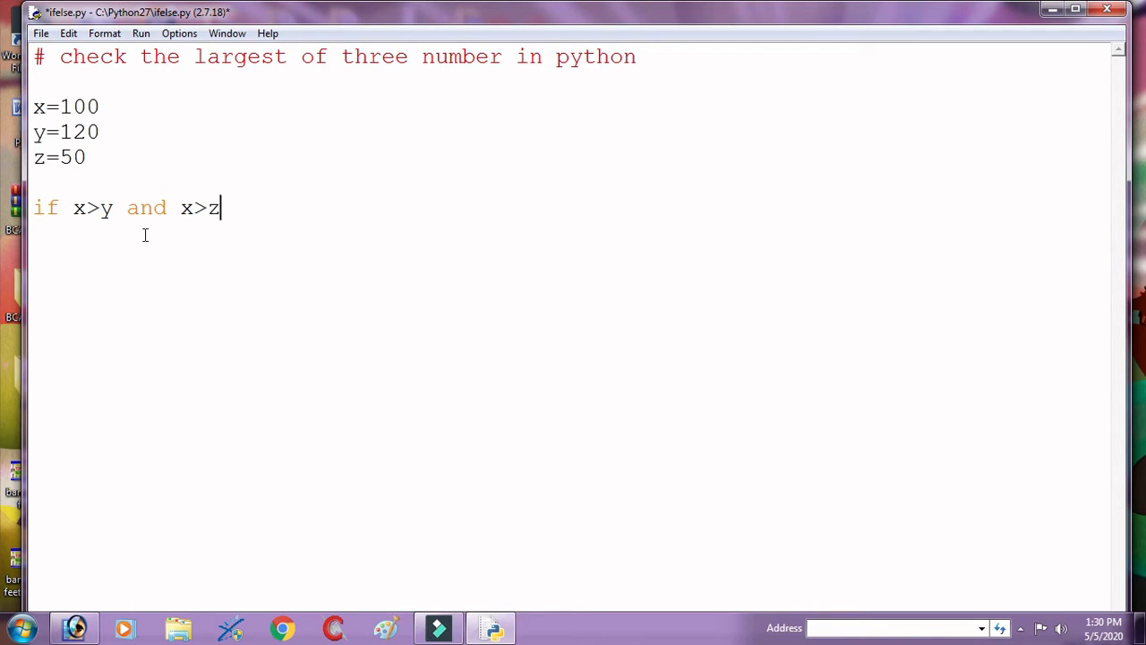
pyautogui.doubleClick(146, 208)
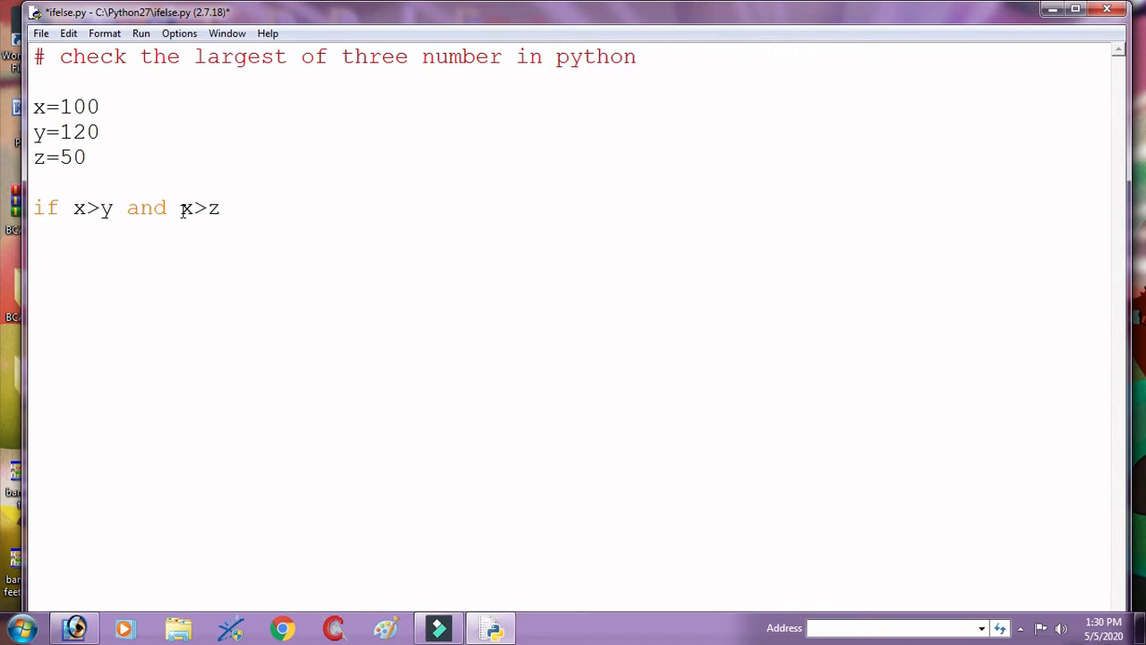
pyautogui.click(221, 207)
pyautogui.write('print')
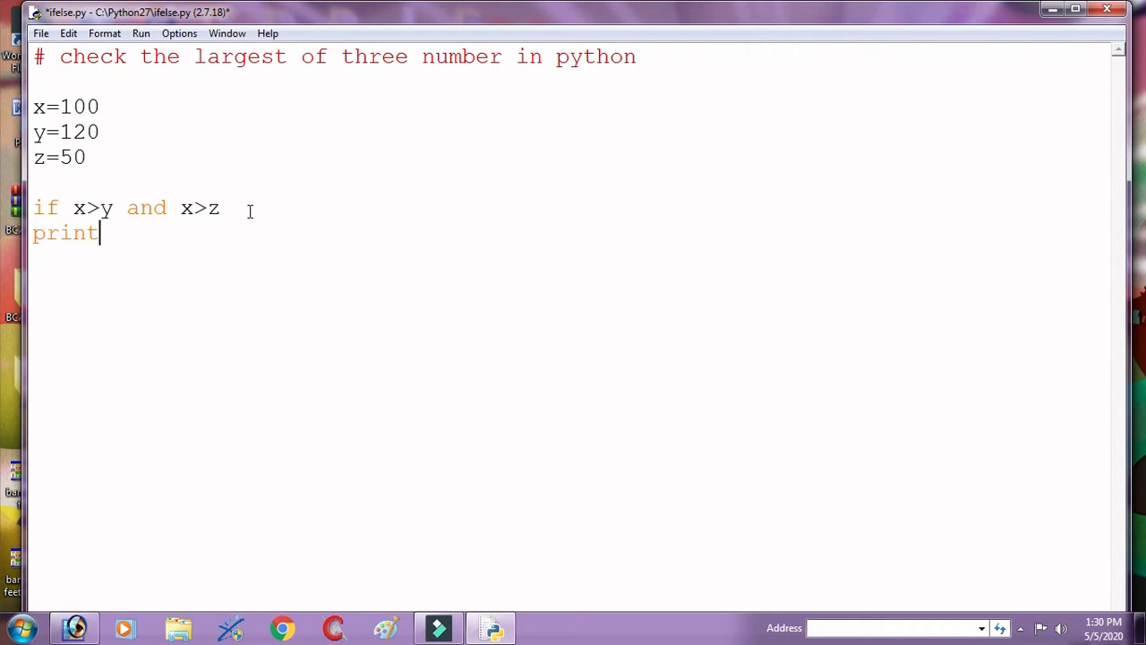
# - Complete the line as print("X is largest") and save the script
pyautogui.write('()')
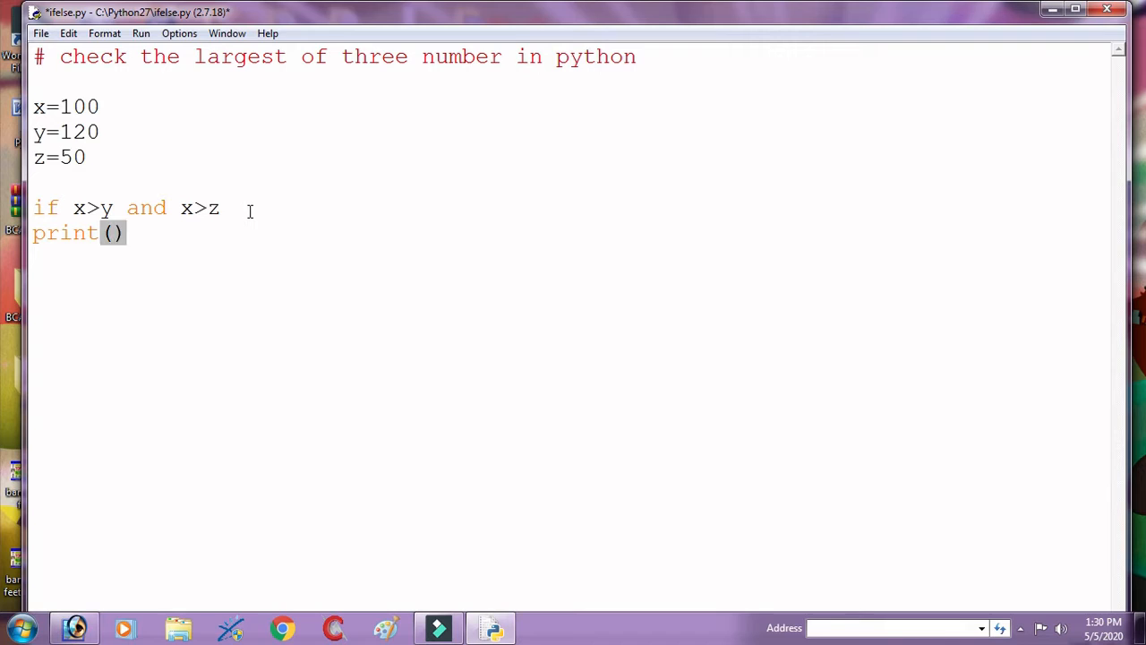
pyautogui.write('""')
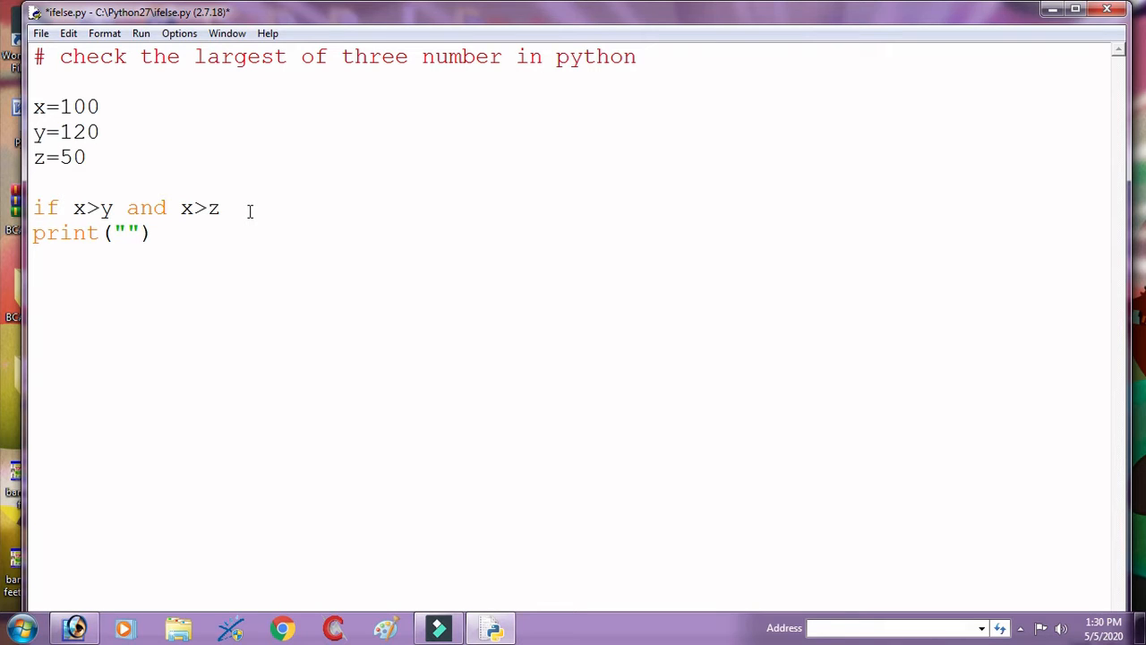
pyautogui.write('X is')
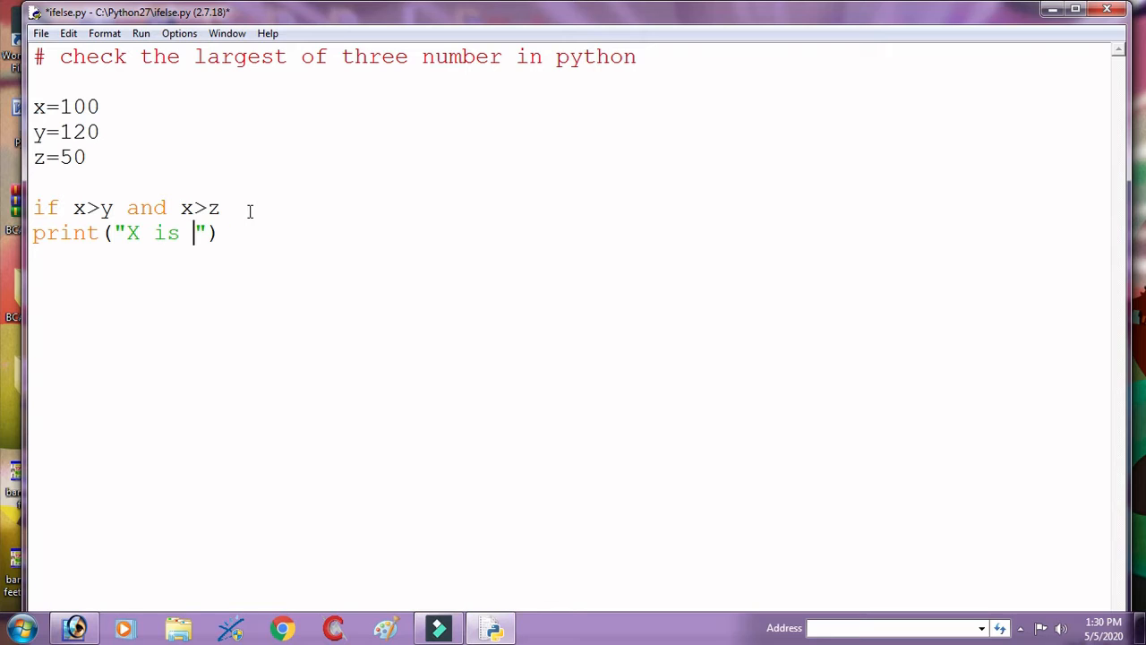
pyautogui.write('largest')
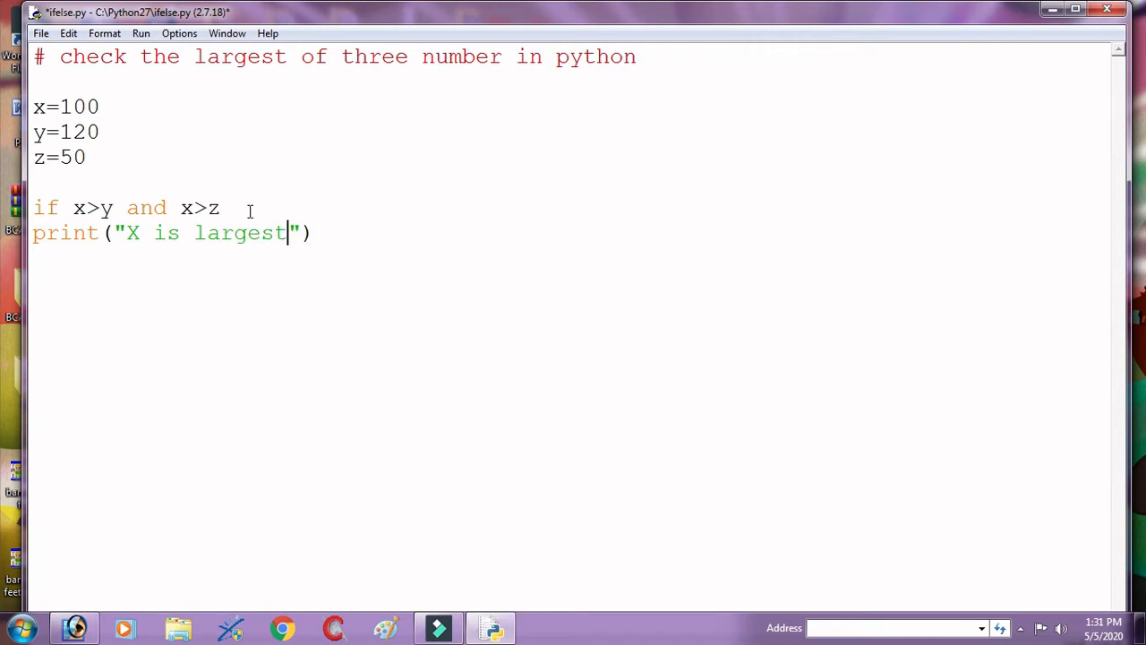
pyautogui.press('ctrl+s')
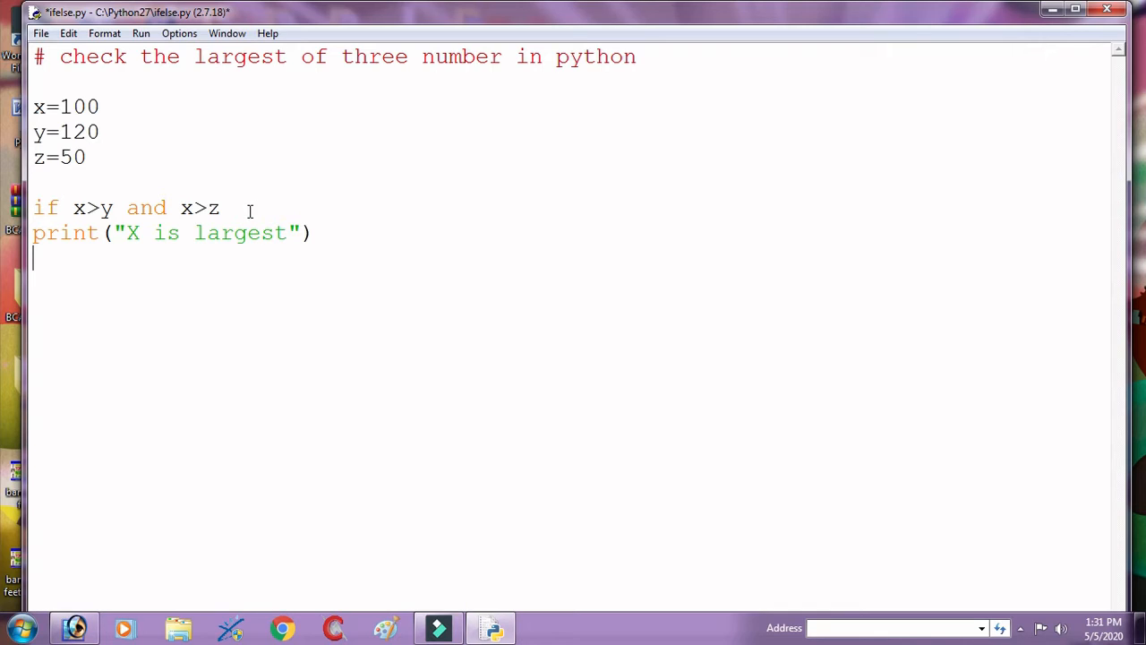
# - Add the colon to the first condition and write the second check 'if y>x and y>z'
pyautogui.click(221, 208)
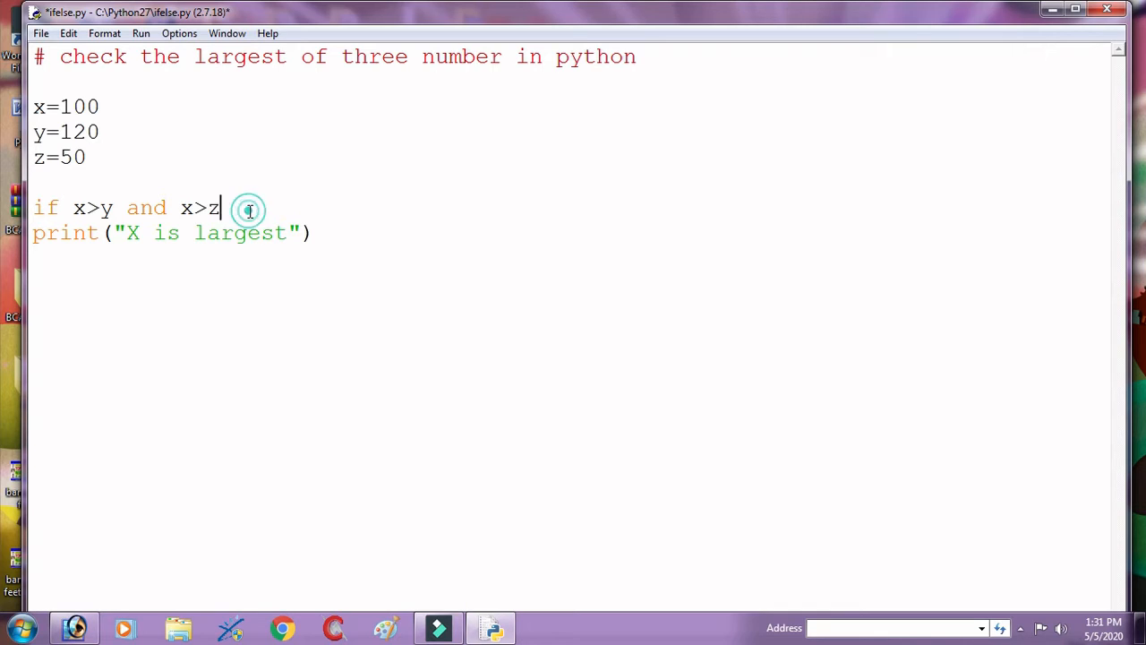
pyautogui.write(':')
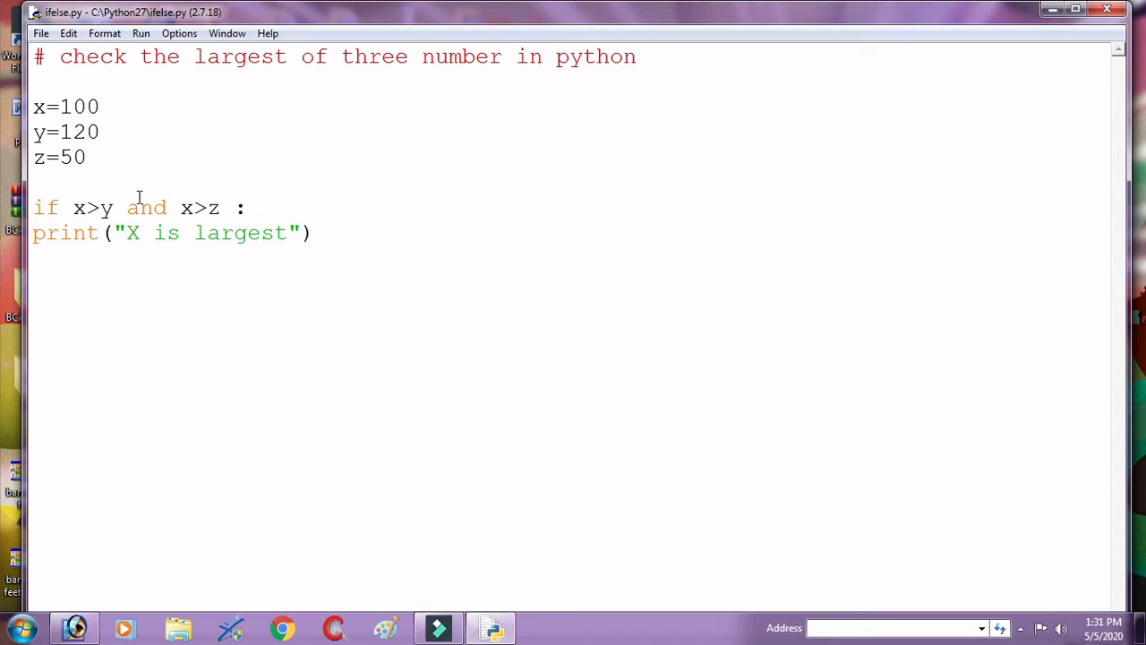
pyautogui.click(252, 208)
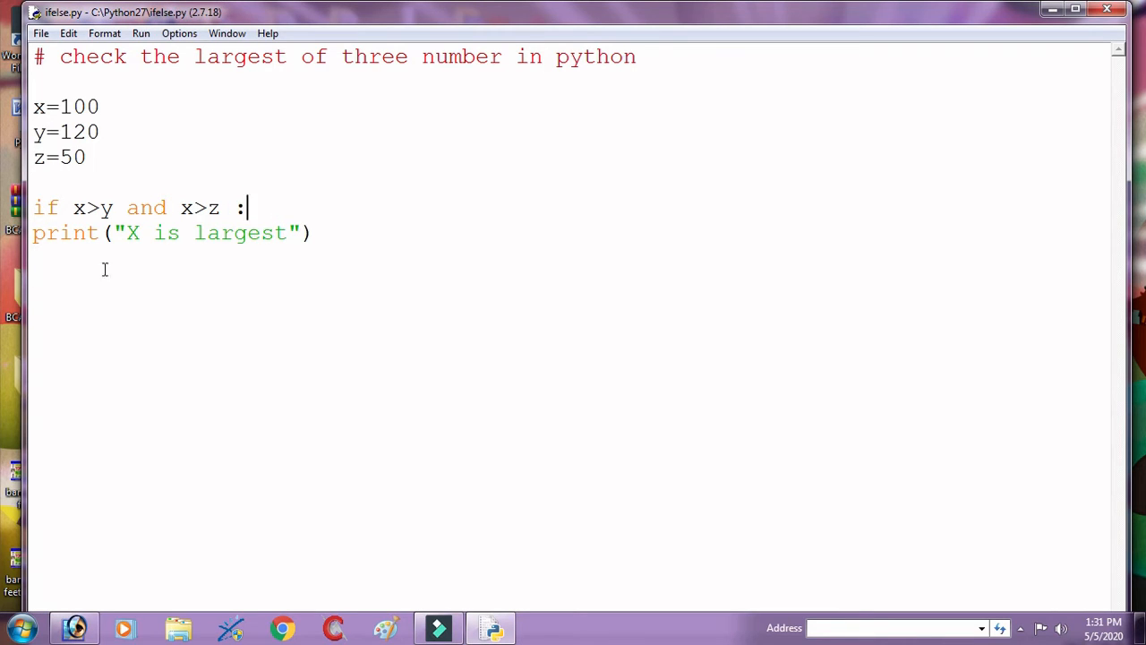
pyautogui.write('i')
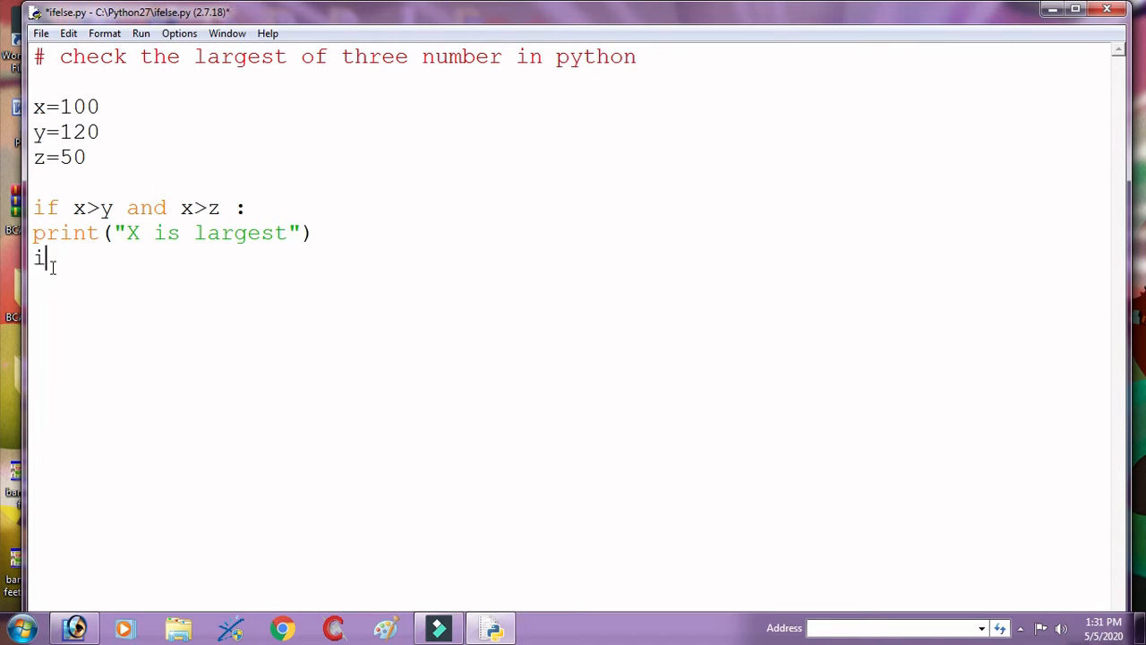
pyautogui.write('f x')
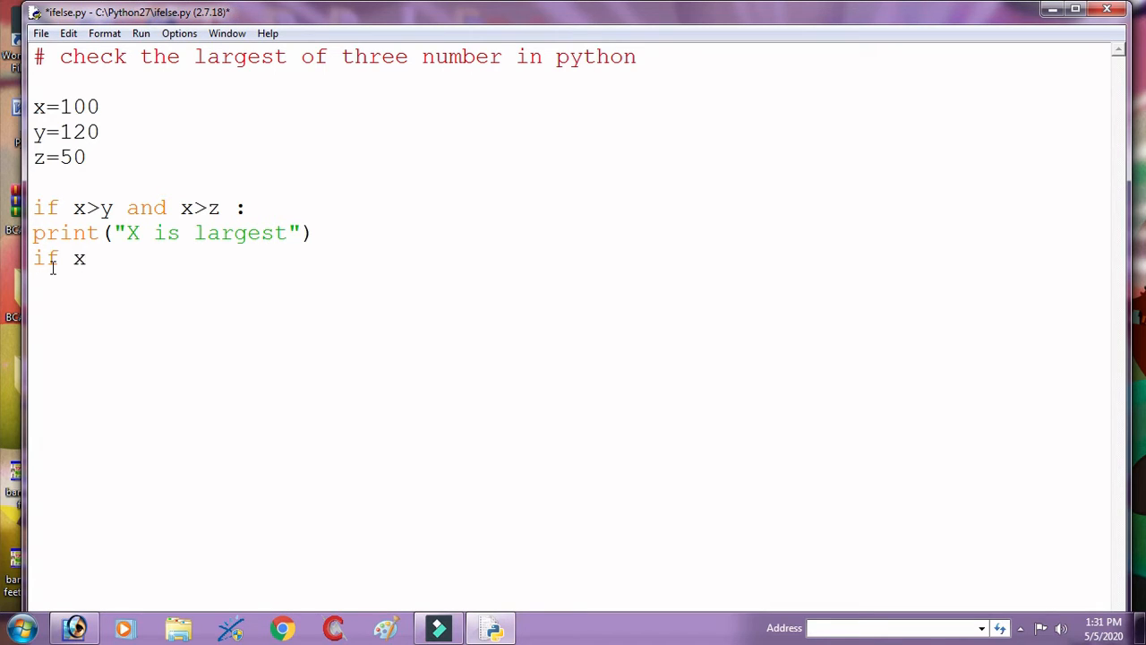
pyautogui.write('y>x')
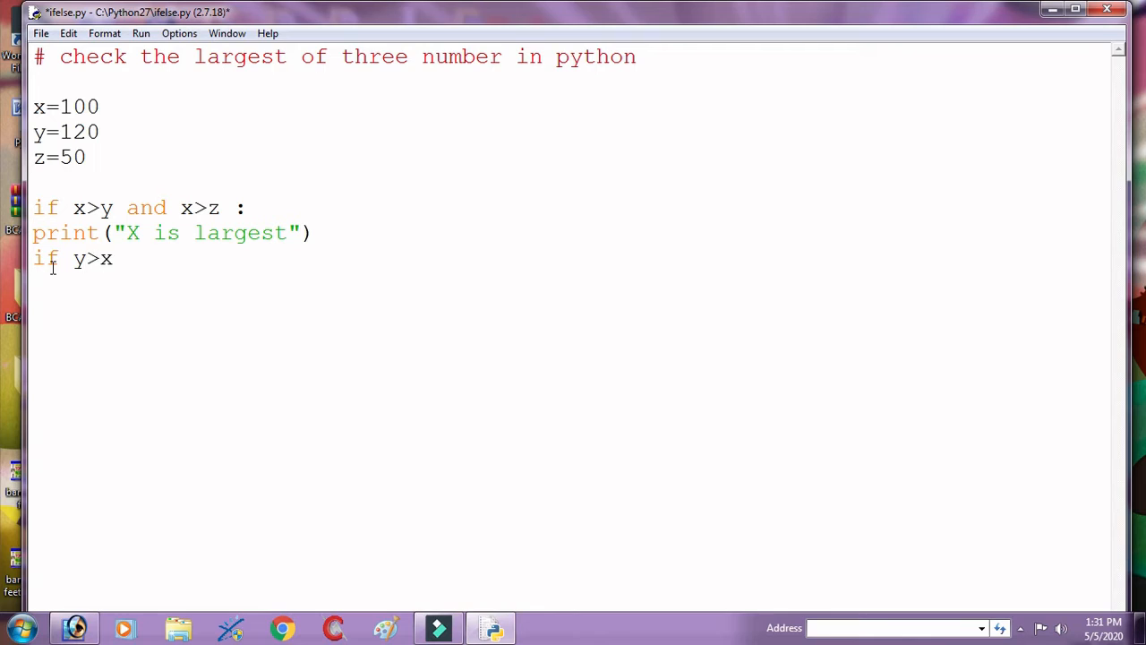
pyautogui.write('and y')
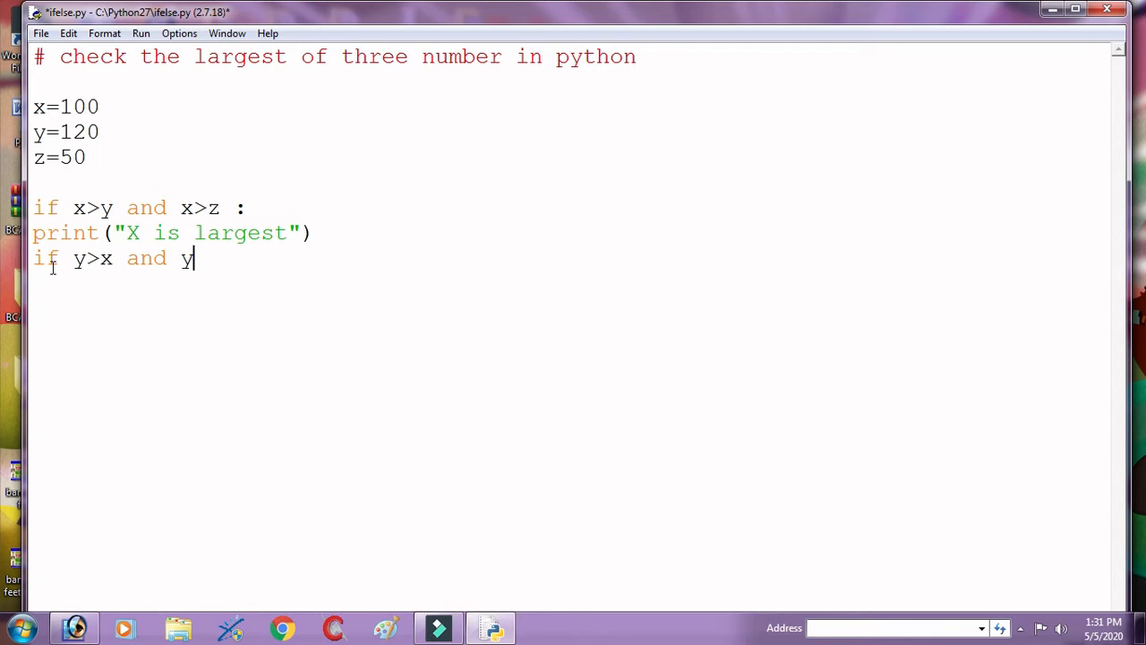
pyautogui.write('>z')
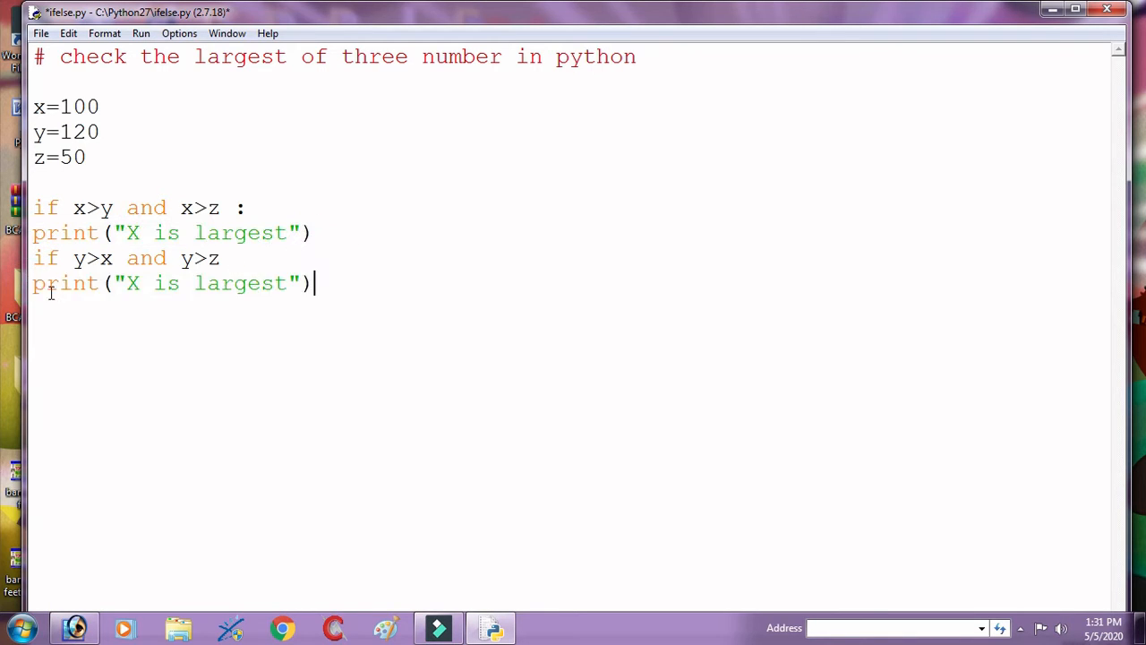
# - Change the copied print line to "Y is largest" and end the second condition with a colon
pyautogui.click(138, 283)
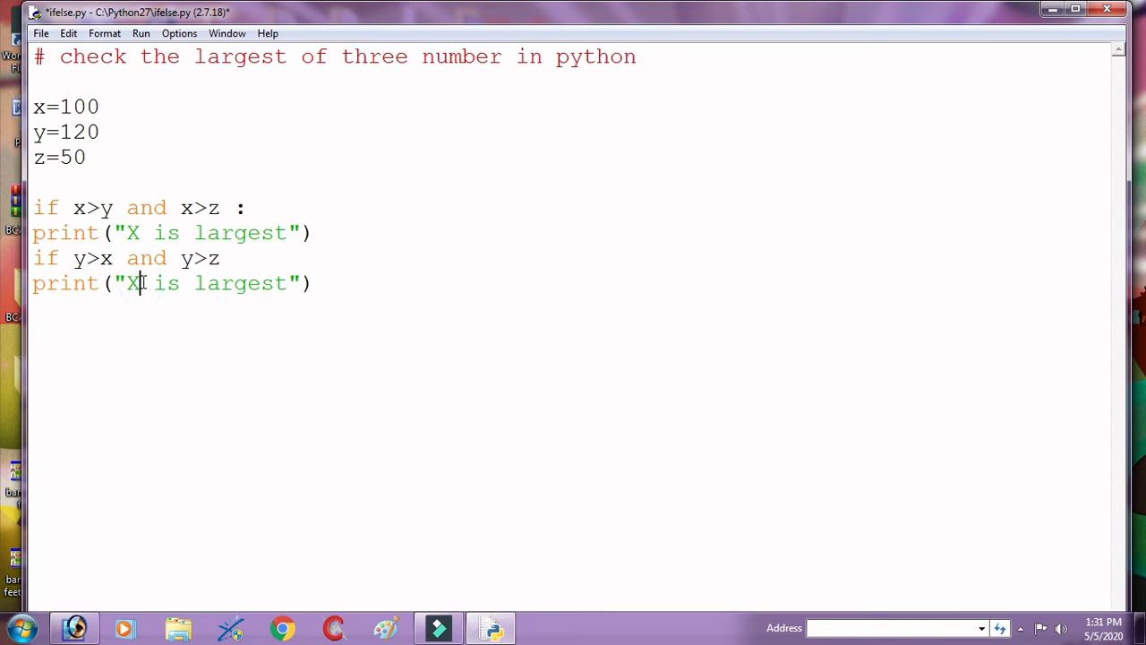
pyautogui.write('Y')
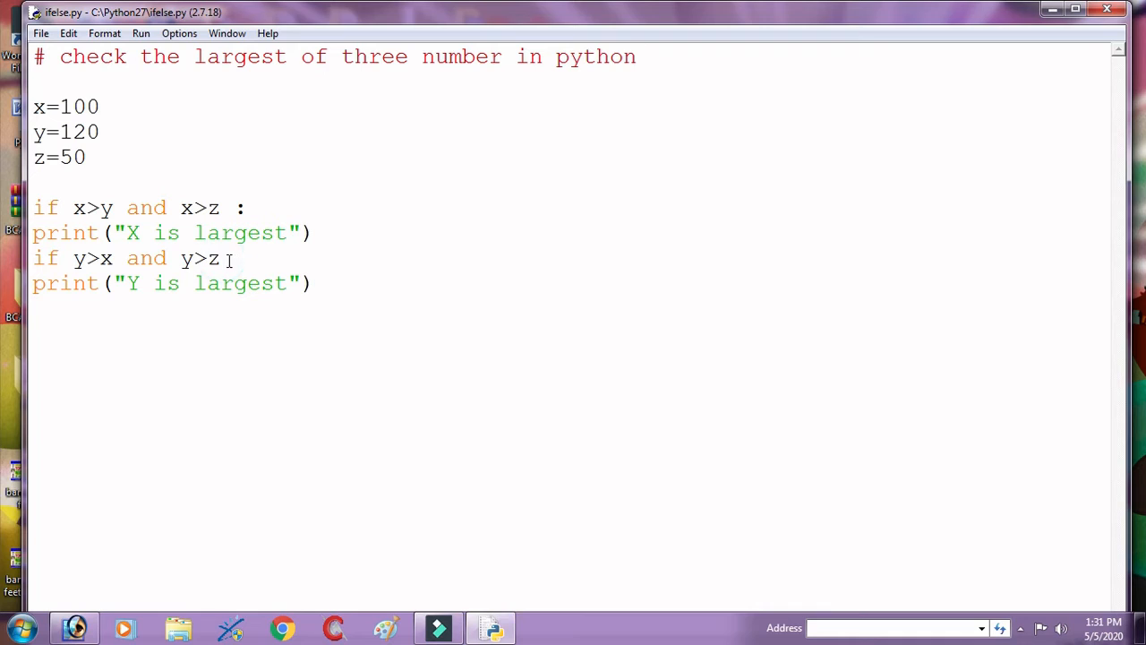
pyautogui.write(':')
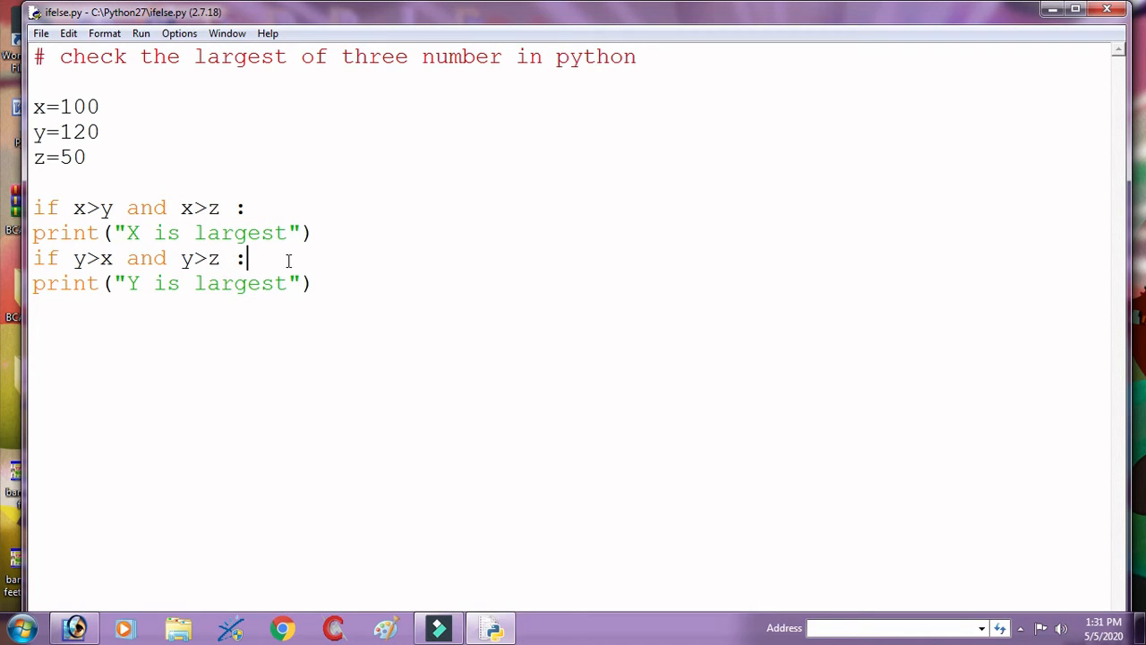
pyautogui.click(348, 283)
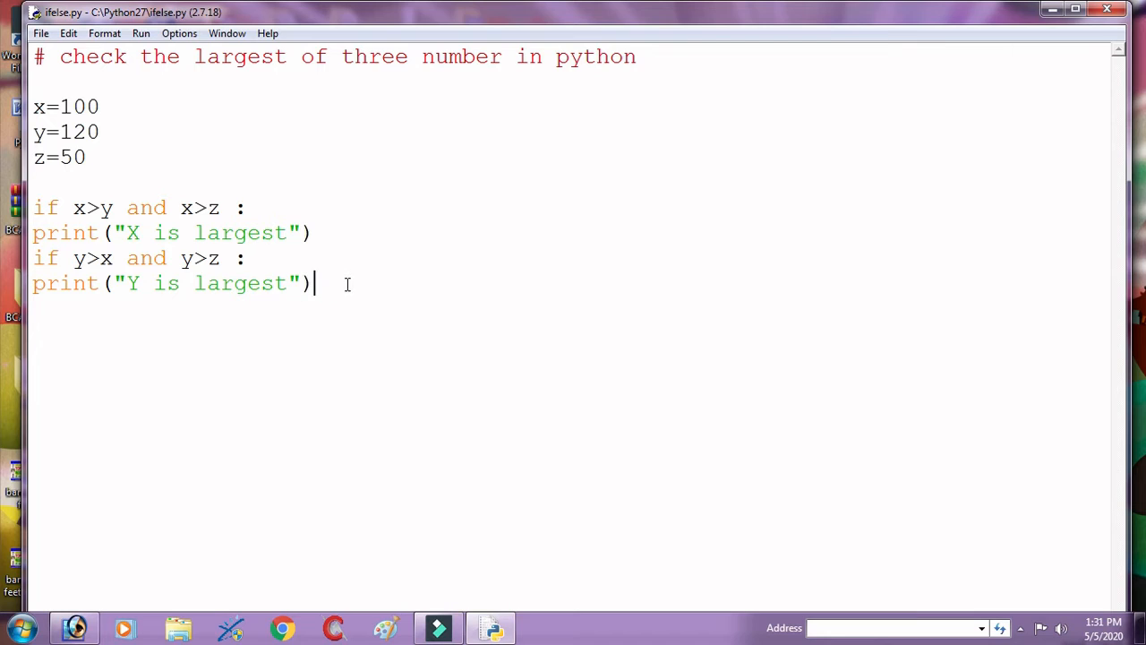
# - Add an else line with an indented print("Z is largest") and save ifelse.py
pyautogui.write('else')
pyautogui.write('P')
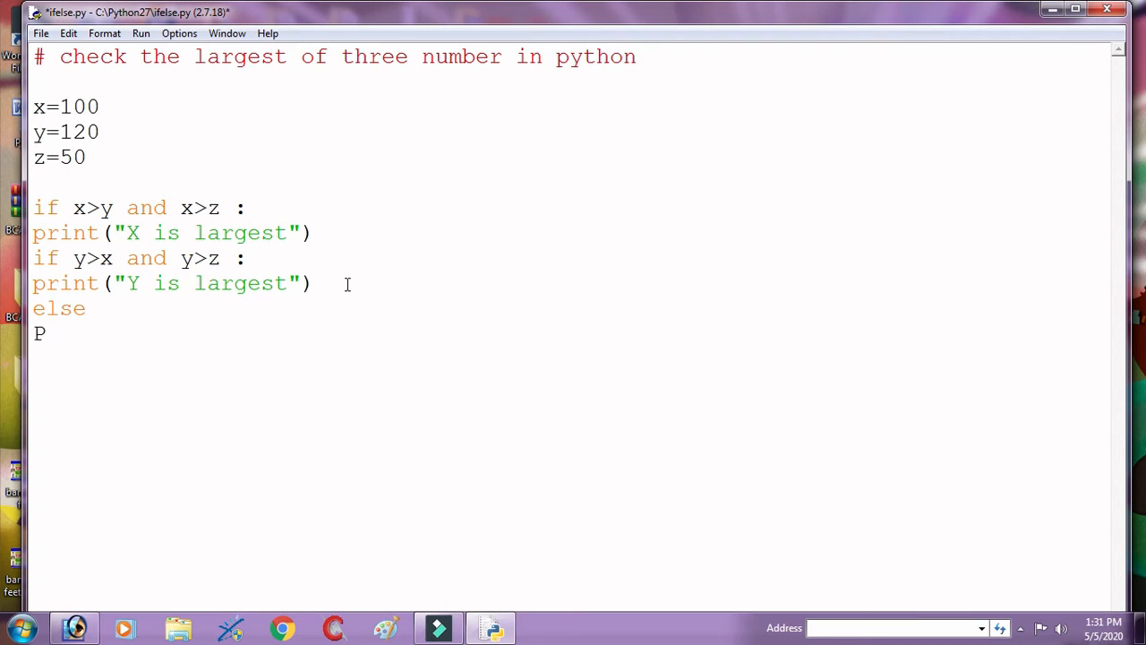
pyautogui.write('{')
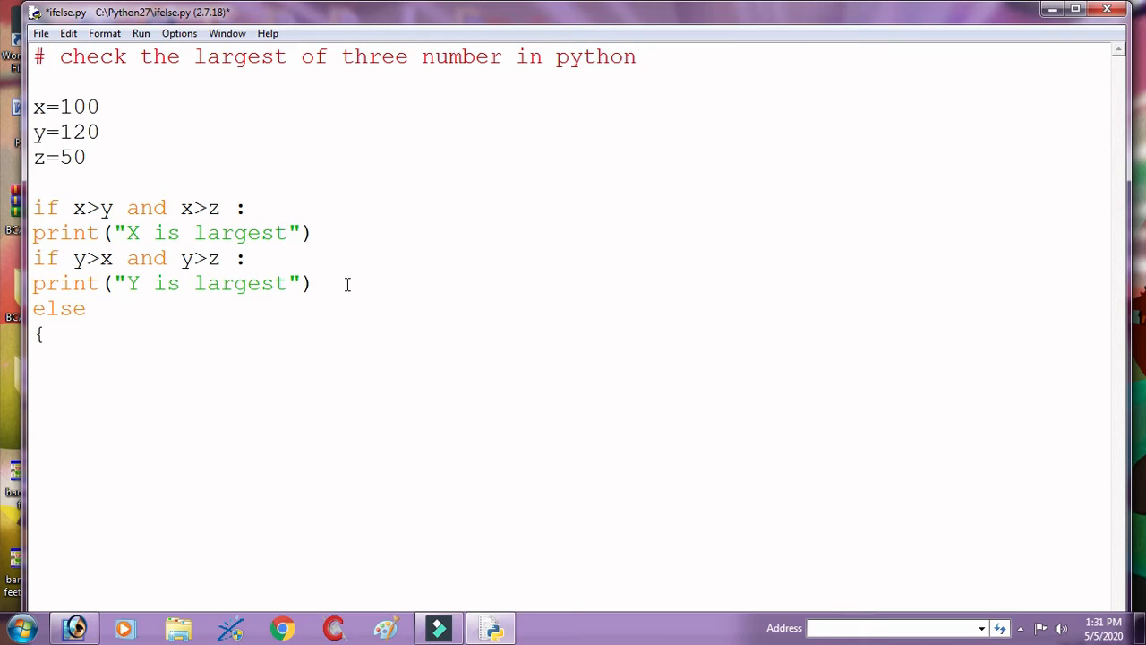
pyautogui.press('Backspace')
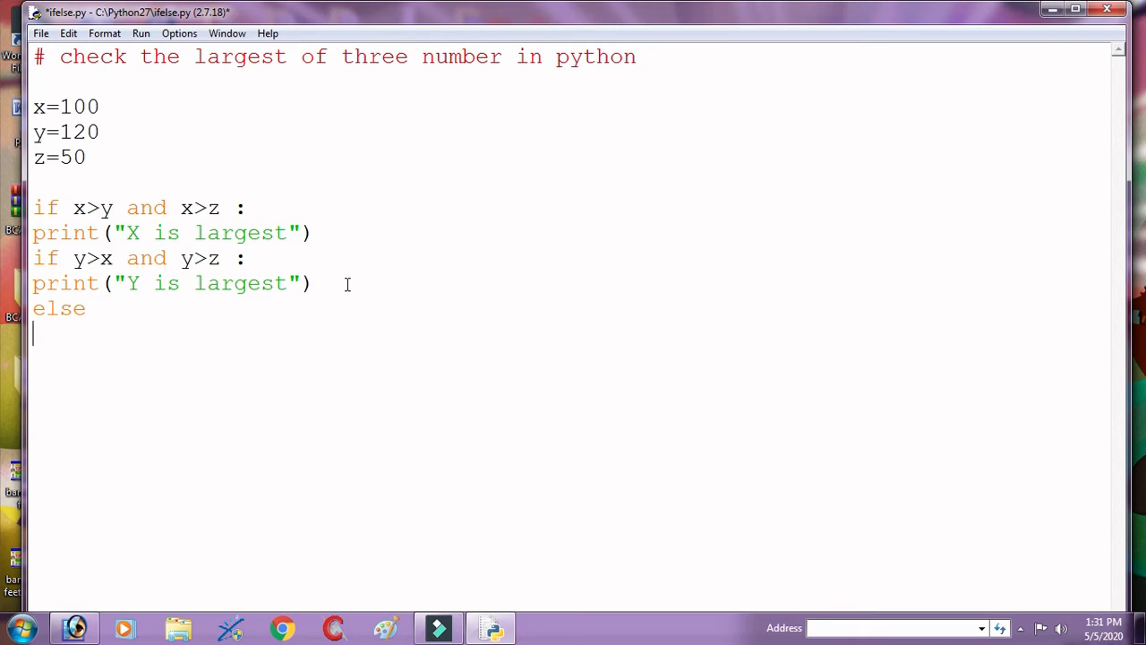
pyautogui.write('pr')
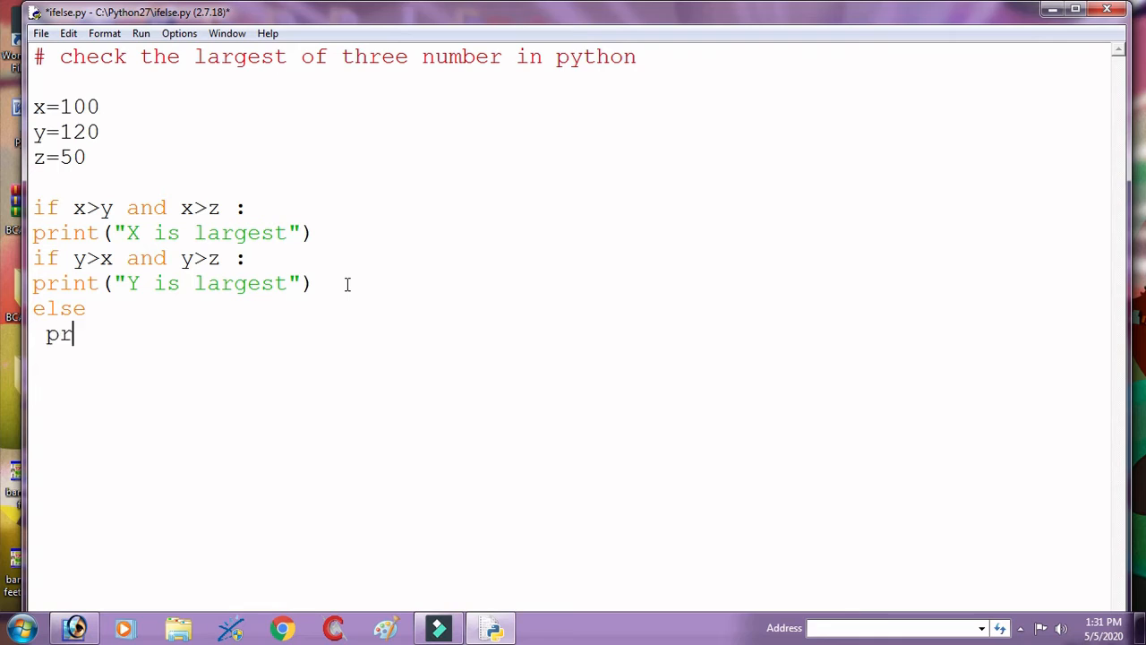
pyautogui.write('int')
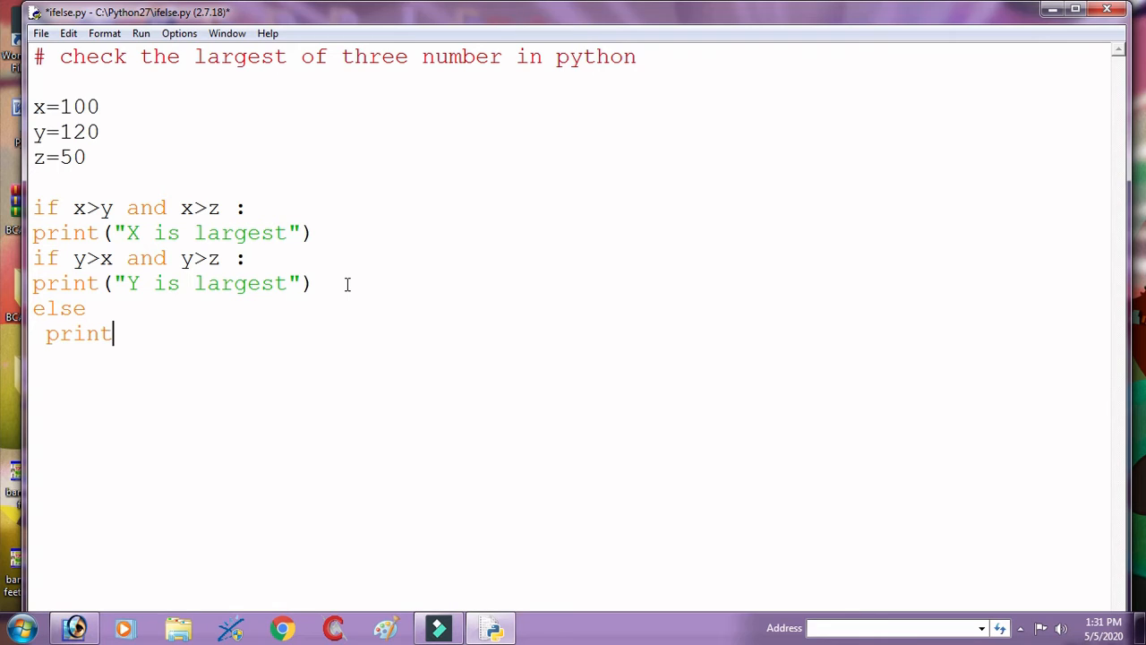
pyautogui.write('()')
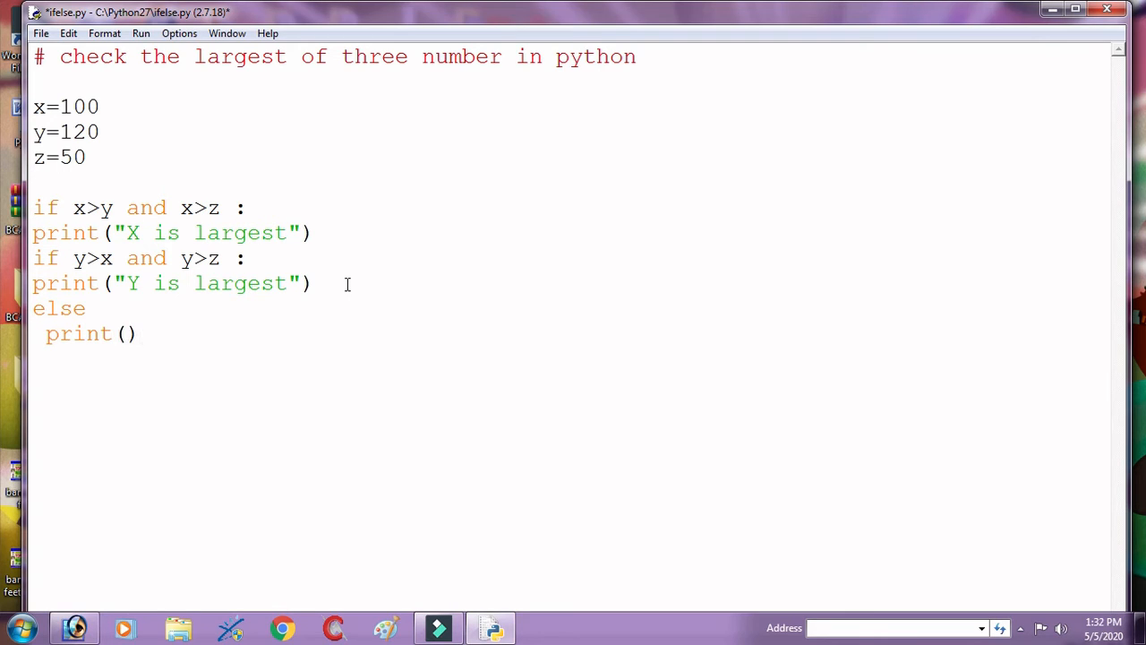
pyautogui.write('""')
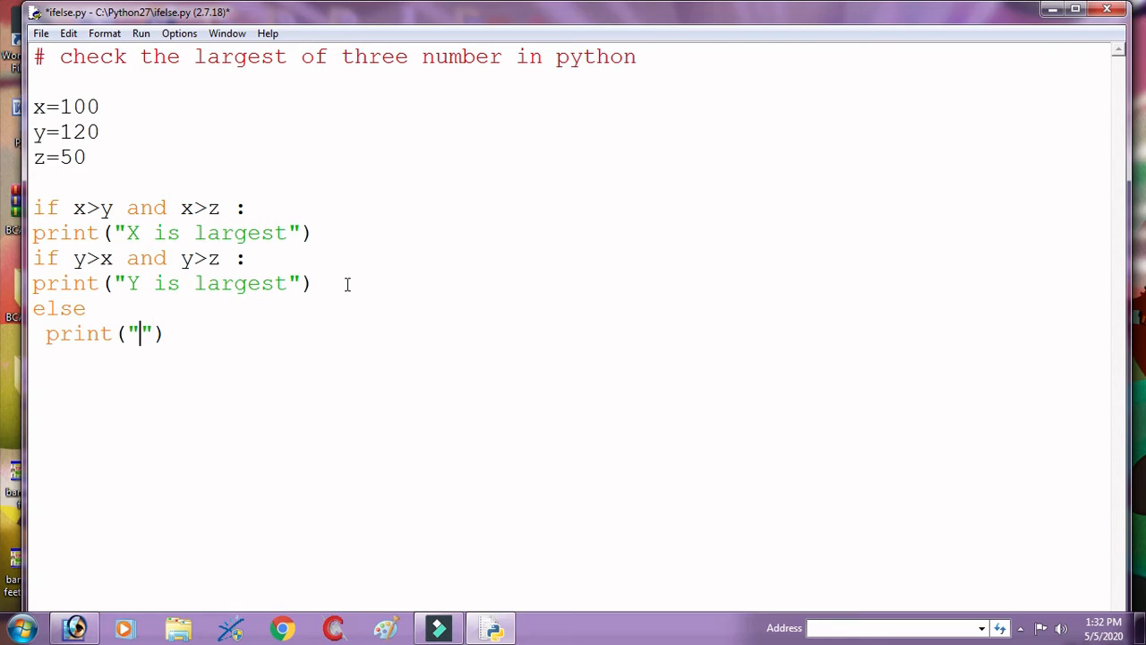
pyautogui.write('Z is')
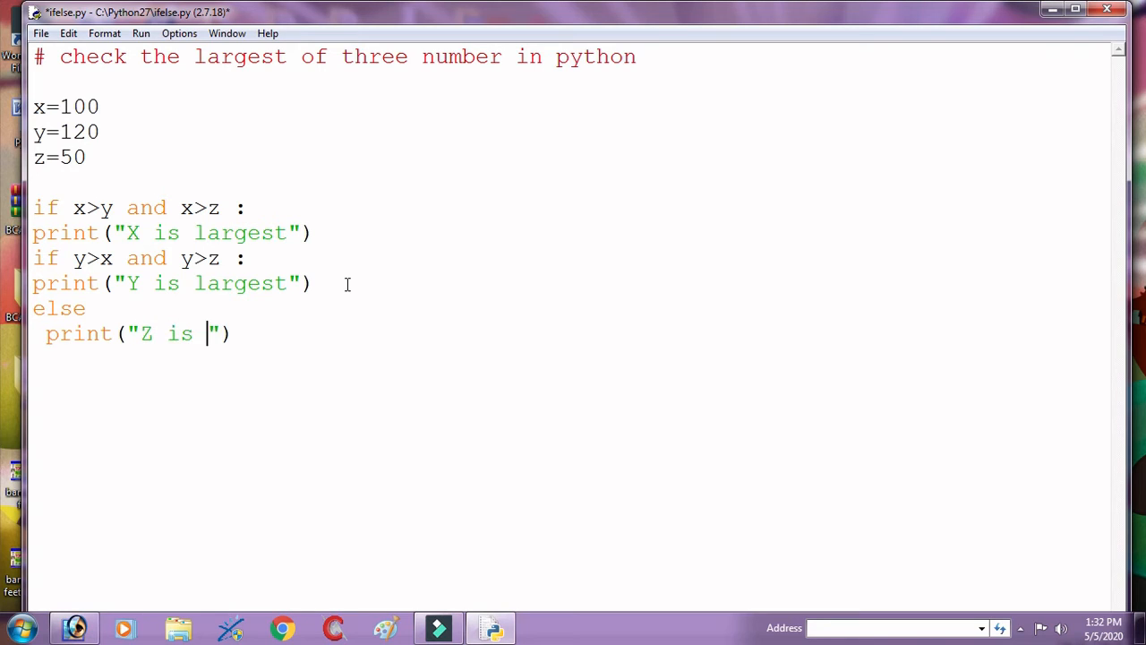
pyautogui.write('largets')
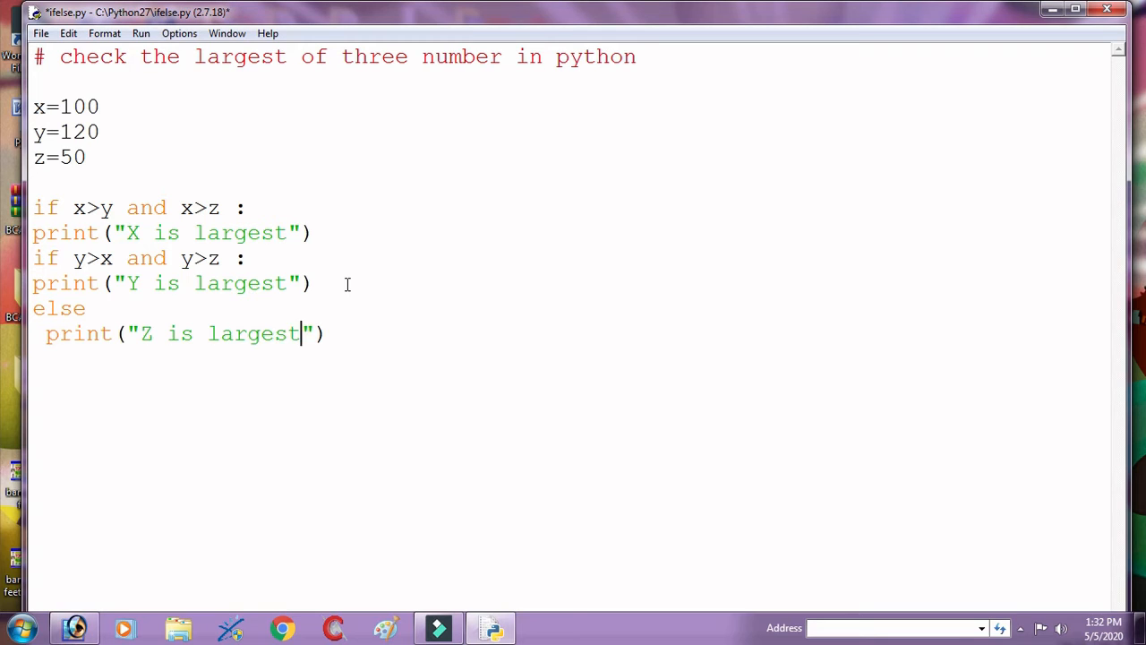
pyautogui.press('ctrl+s')
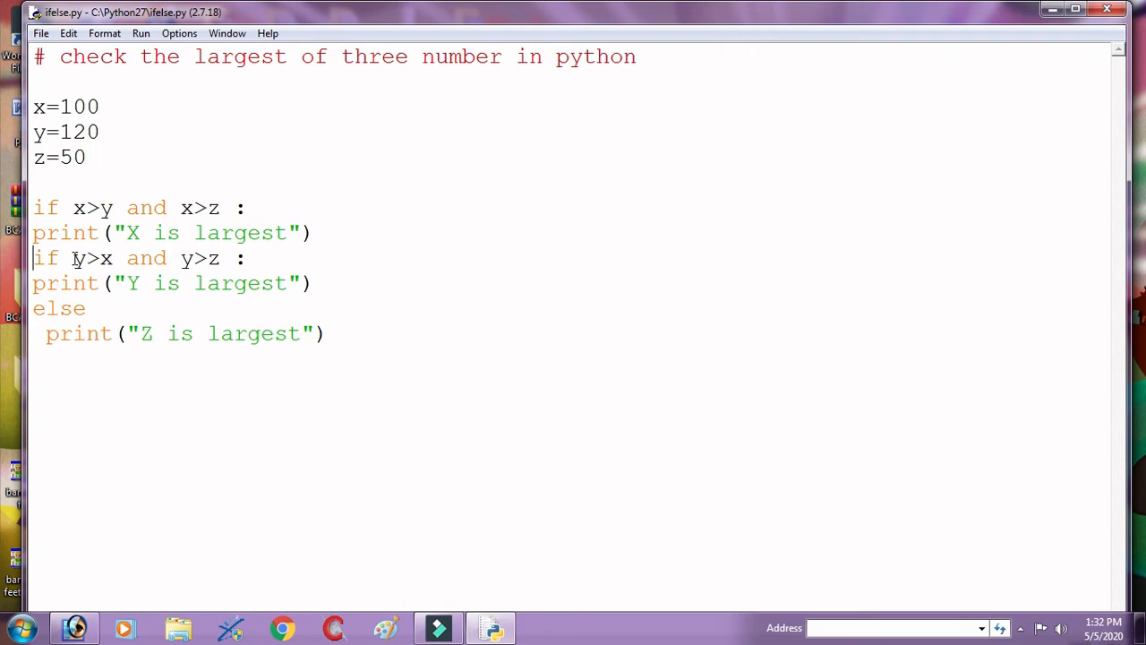
# - Turn the second if into elif and indent the X and Y print lines under their conditions
pyautogui.write('el')
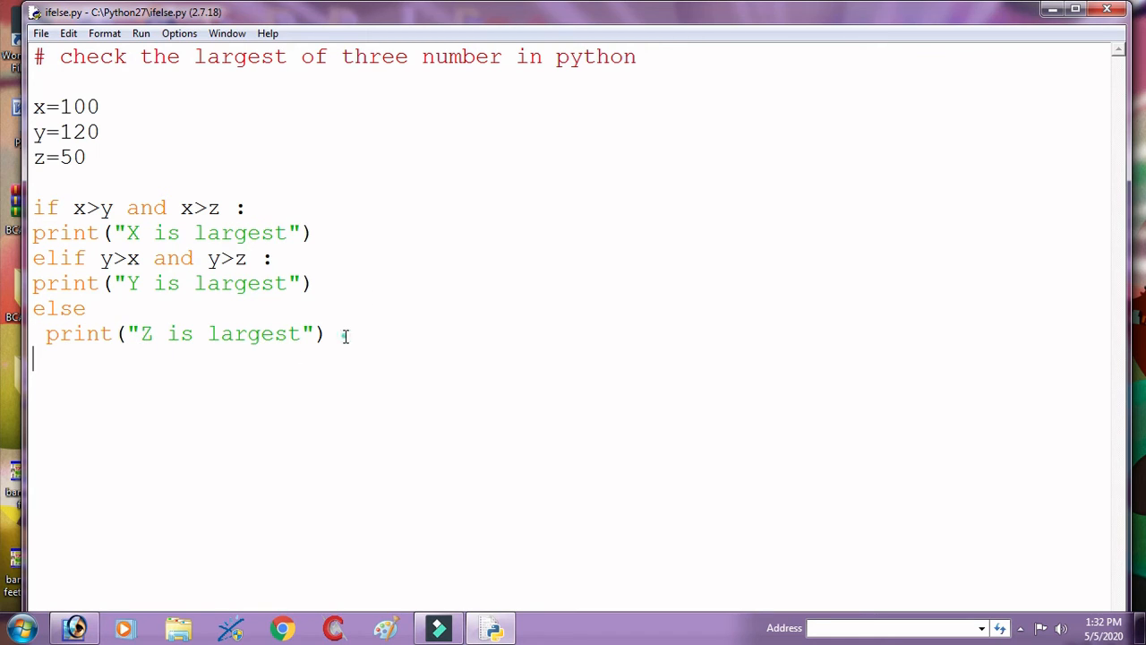
pyautogui.click(328, 333)
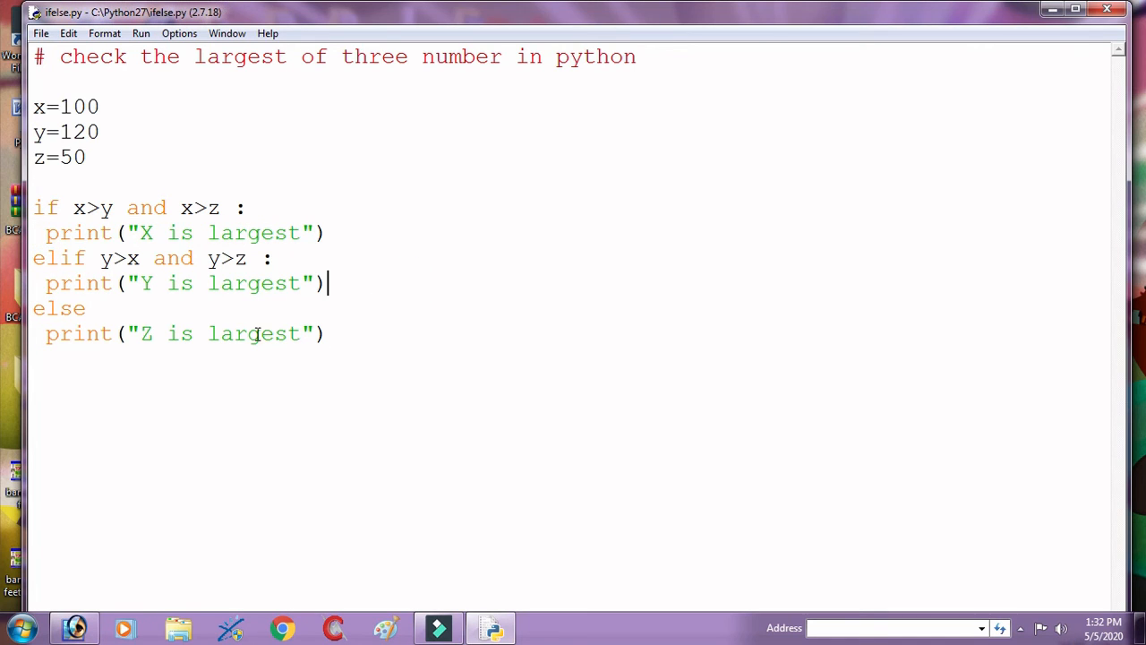
pyautogui.click(86, 308)
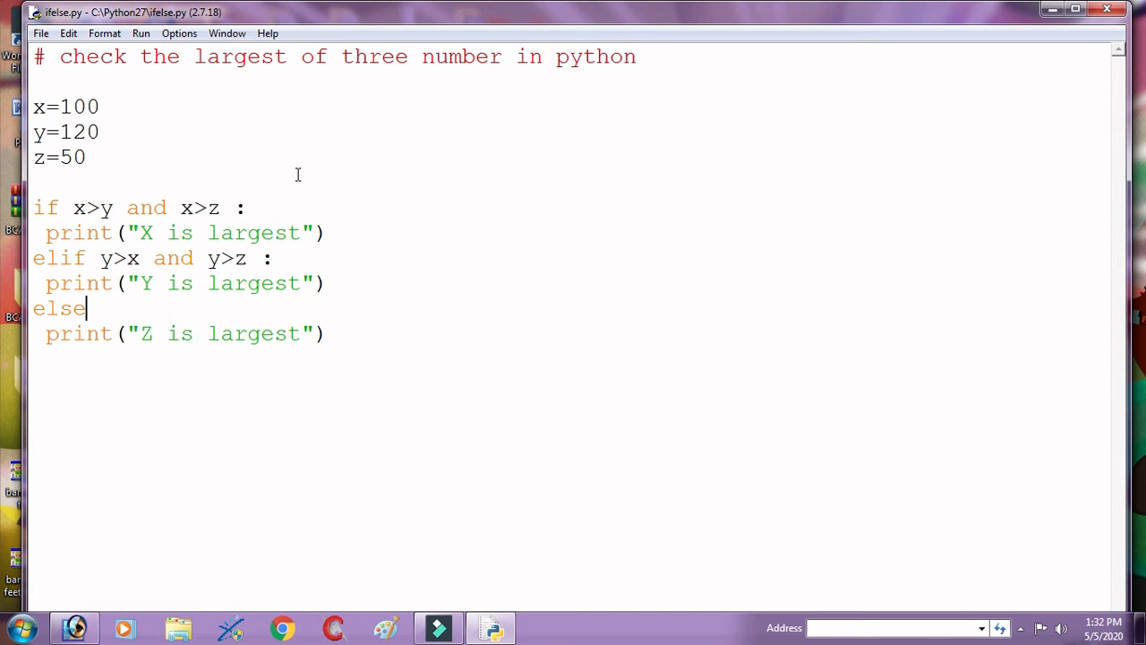
pyautogui.click(179, 33)
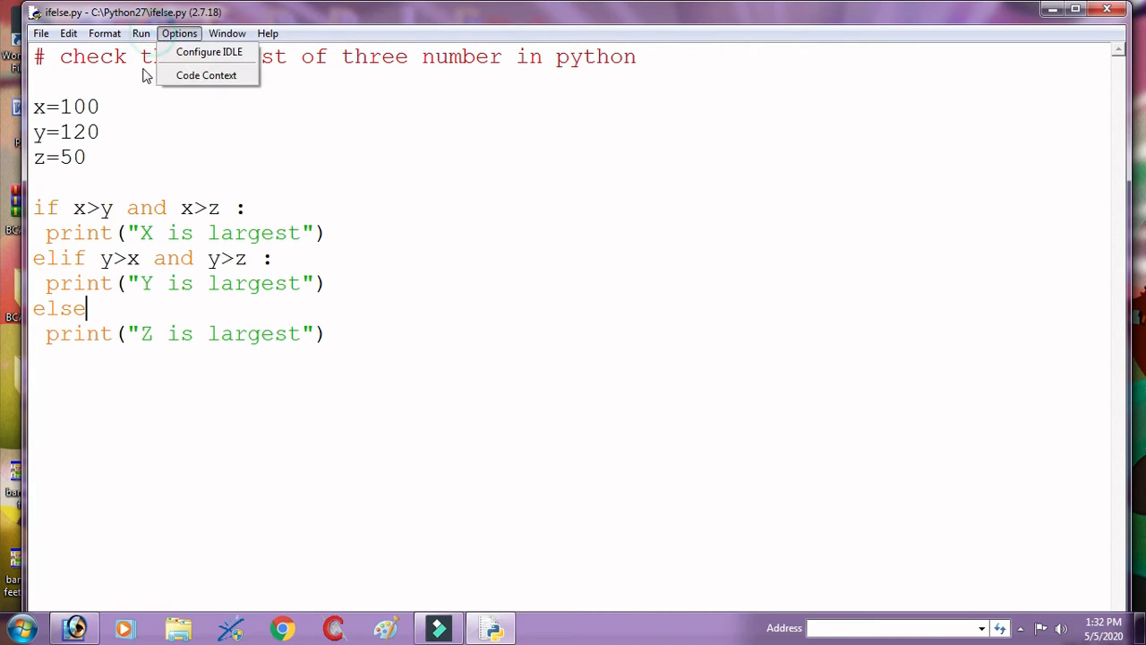
# - Run the module, dismiss the invalid syntax error, and add the missing colon after else
pyautogui.click(140, 33)
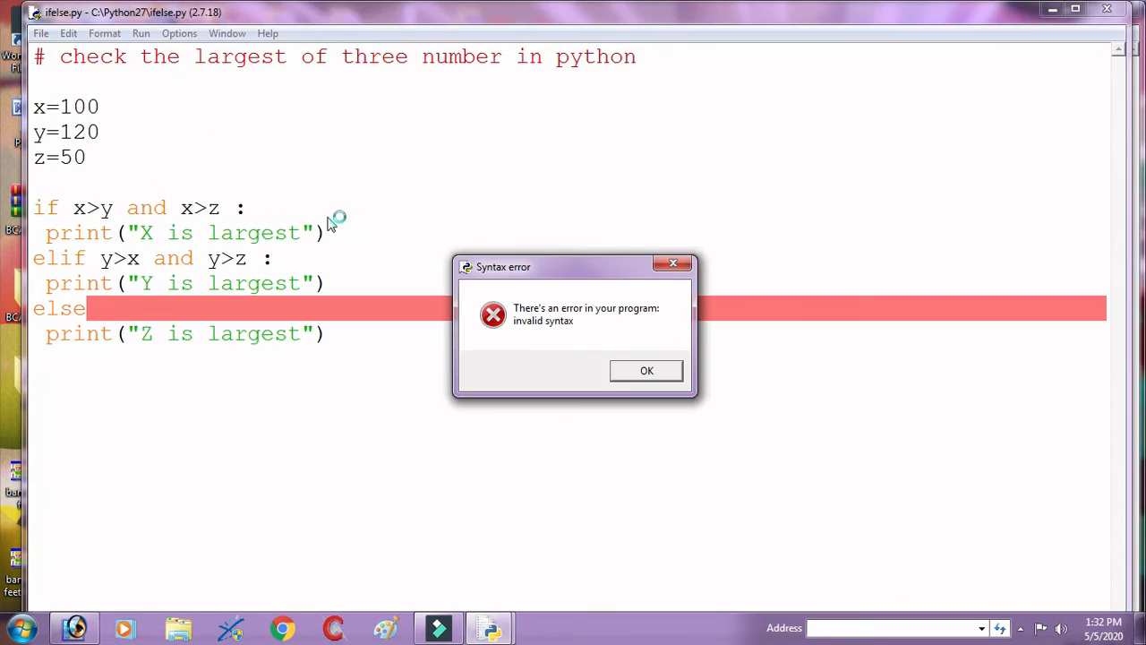
pyautogui.click(646, 371)
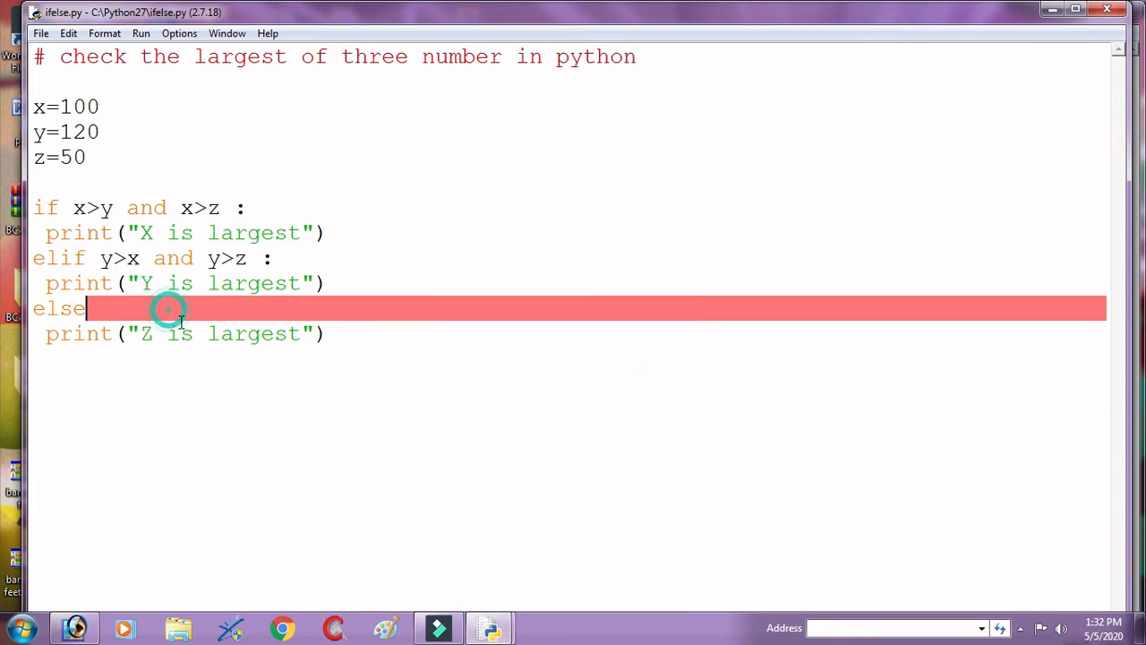
pyautogui.write(':')
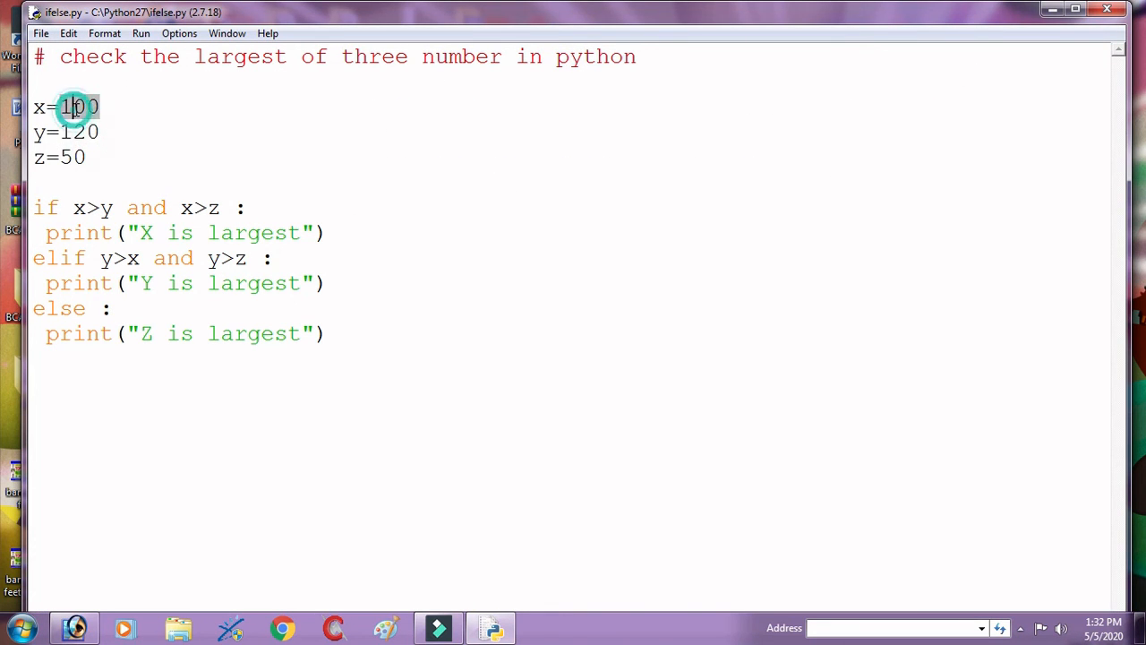
# - Change x to 180, run the module again, and return to the editor
pyautogui.press('BackSpace')
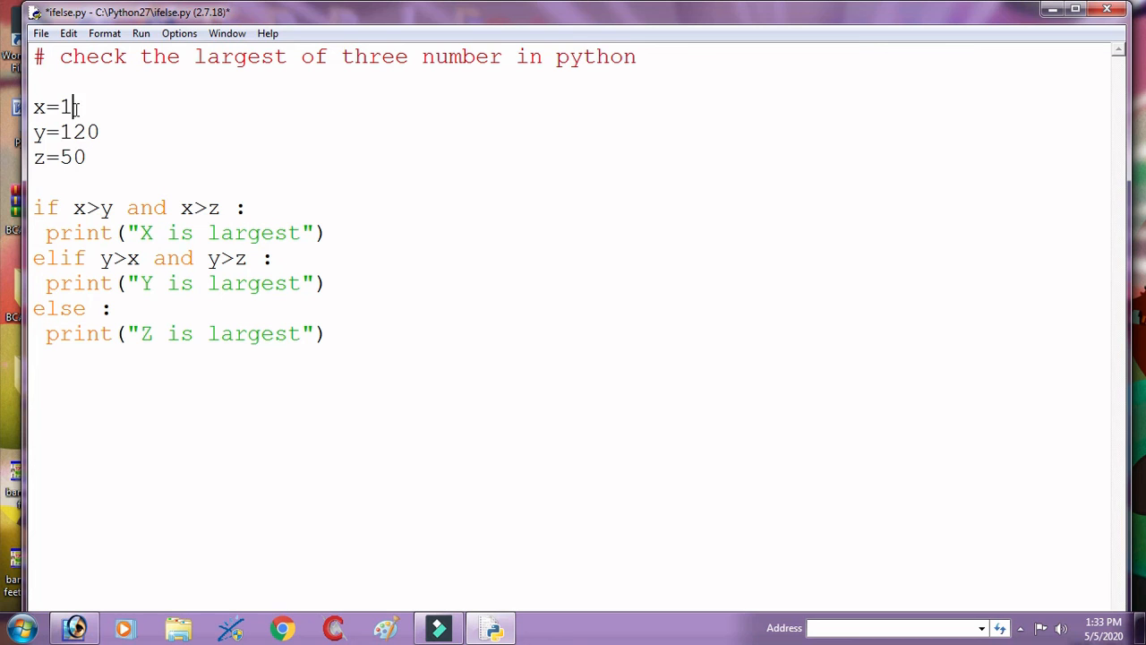
pyautogui.write('80')
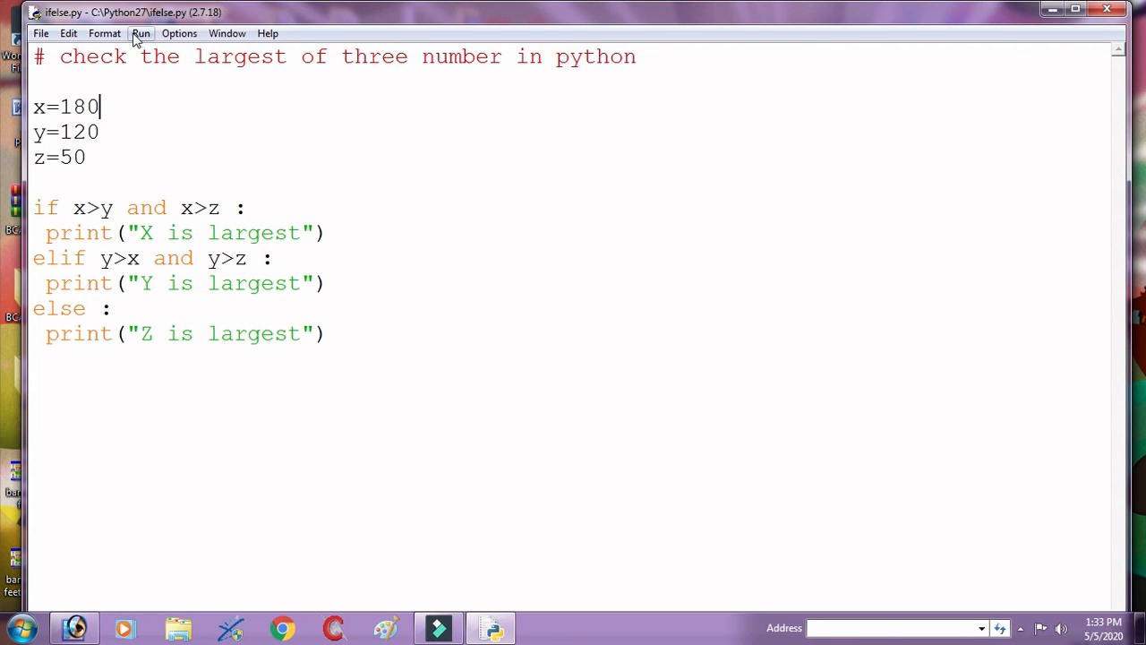
pyautogui.click(141, 34)
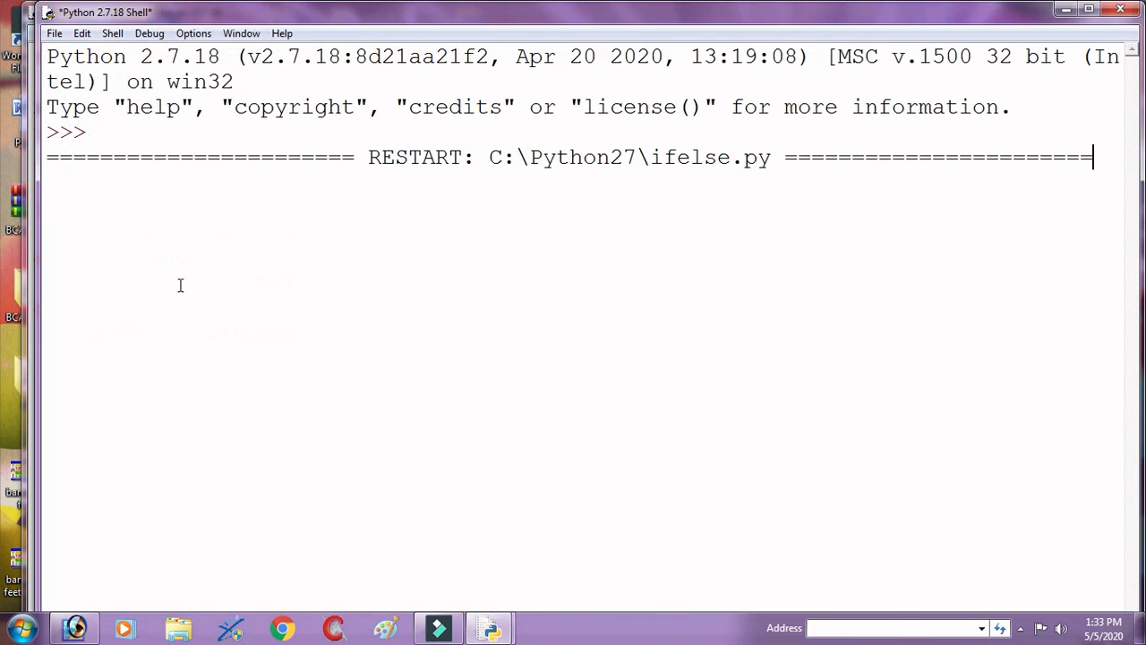
pyautogui.click(489, 627)
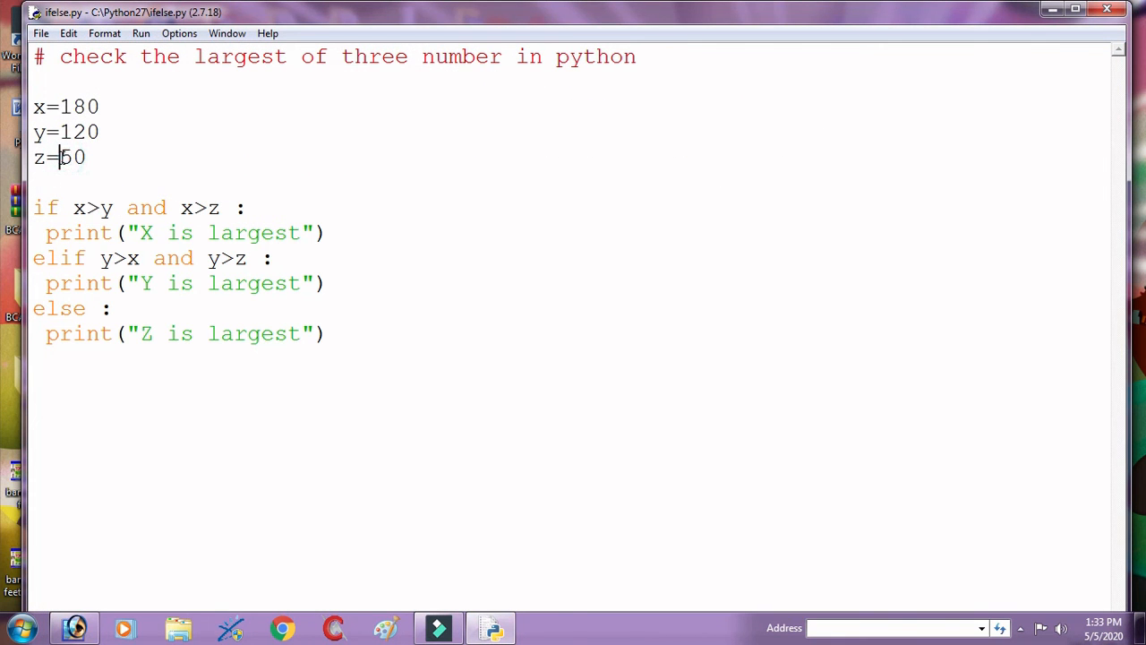
# - Change z to 250 and run with F5 so the Shell prints 'Z is largest'
pyautogui.write('2')
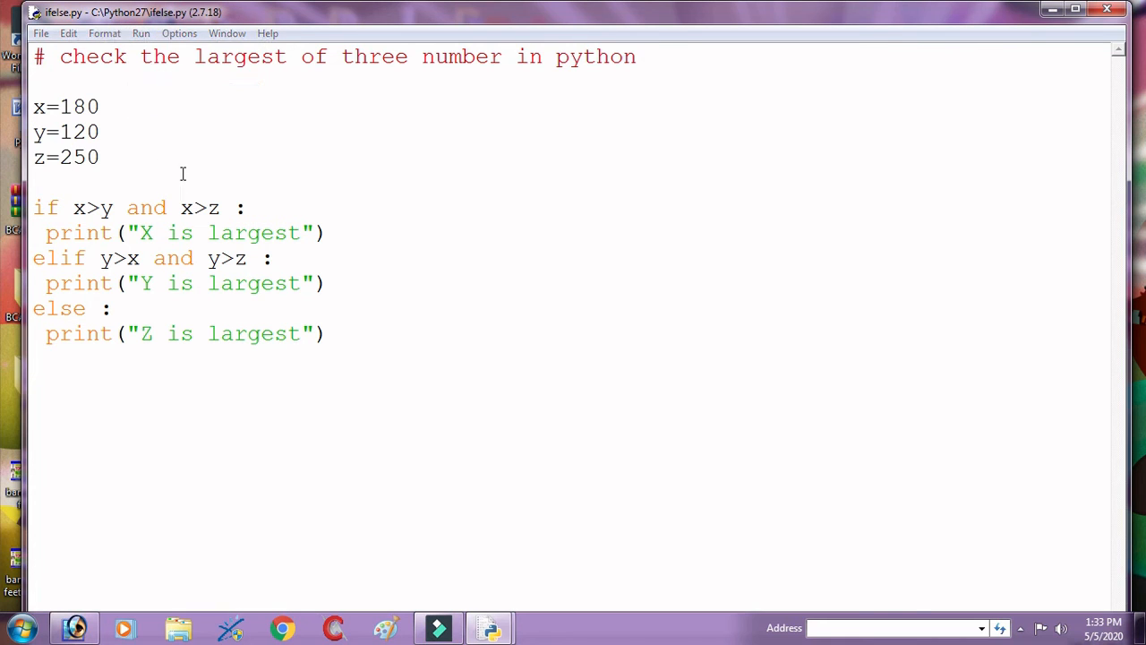
pyautogui.press('F5')
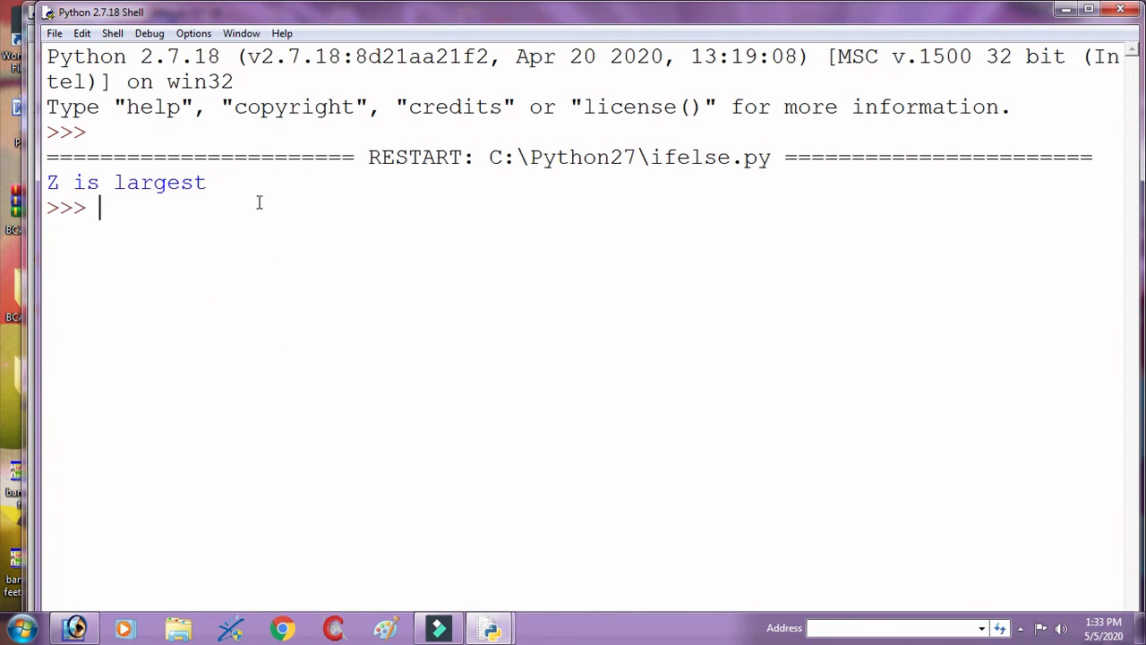